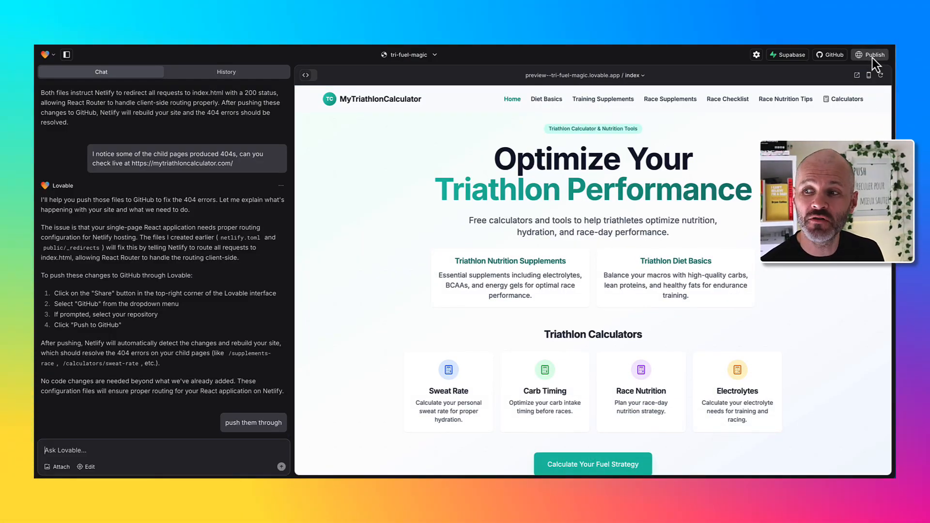
Bring up the Publish panel offering to update the deployed lovable.app site.
left_click(870, 54)
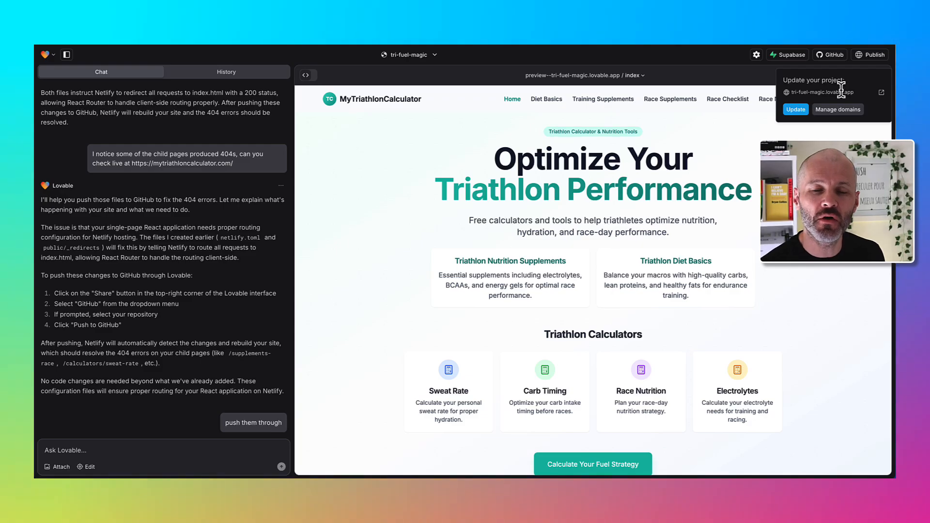
mouse_move(841, 95)
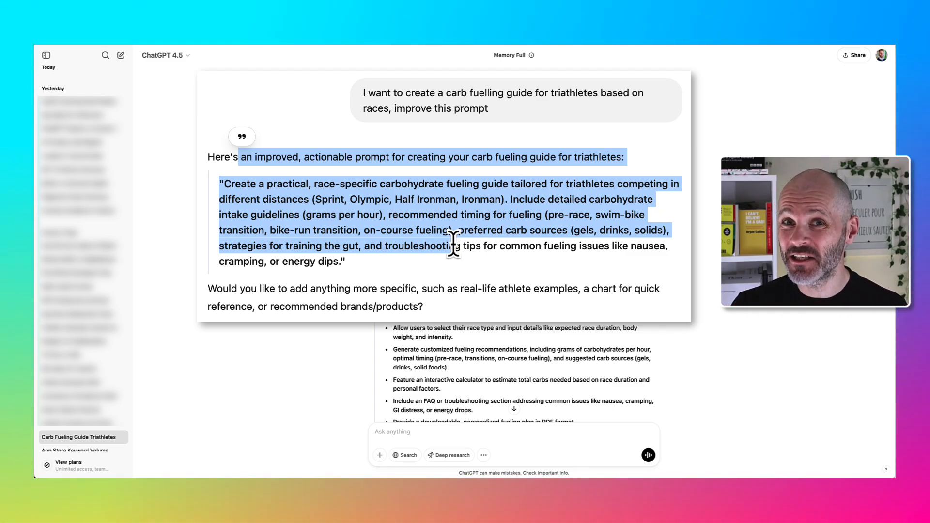
Scroll through ChatGPT's improved carb-fuelling website prompt to review it.
scroll("up", 3)
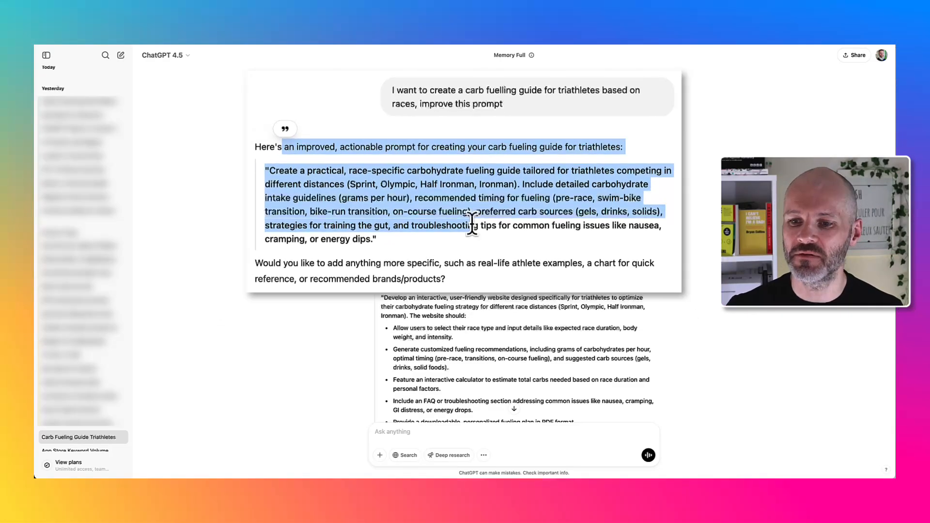
scroll("down", 3)
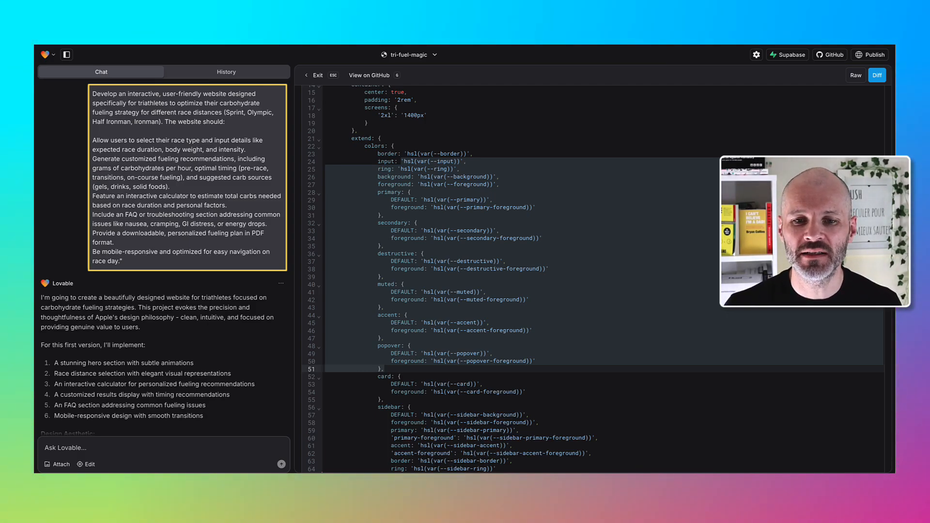
scroll("down", 3)
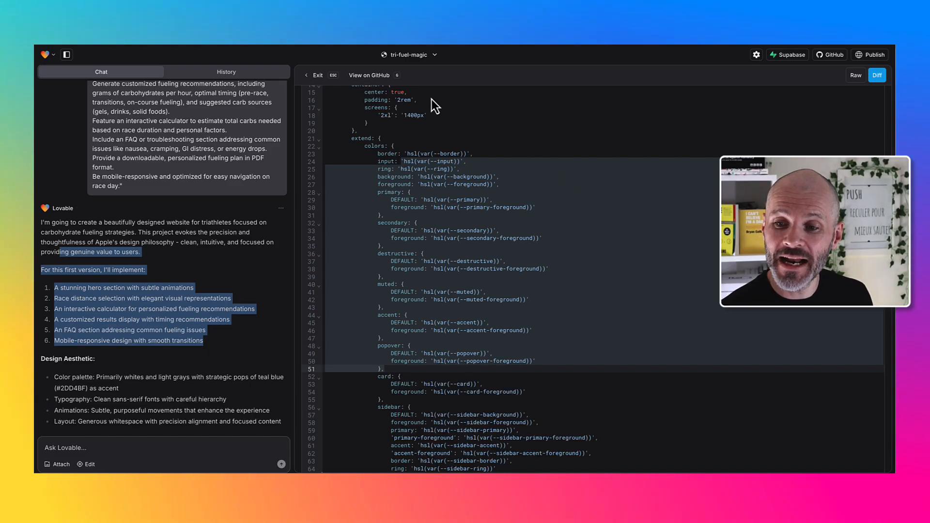
left_click(564, 374)
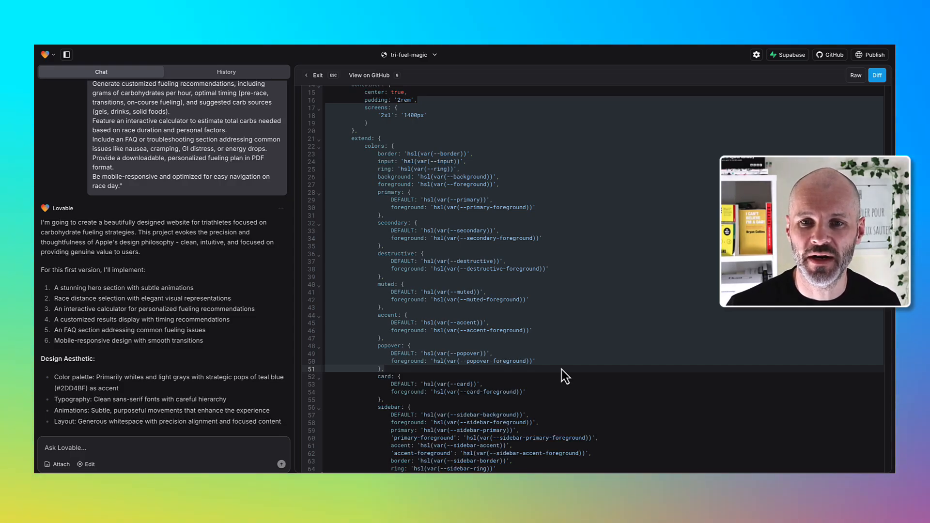
mouse_move(468, 388)
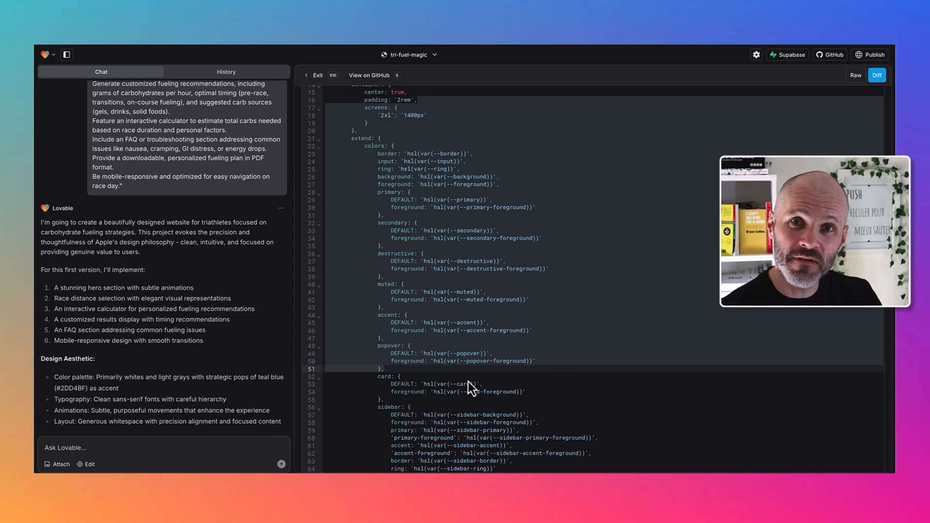
scroll("down", 3)
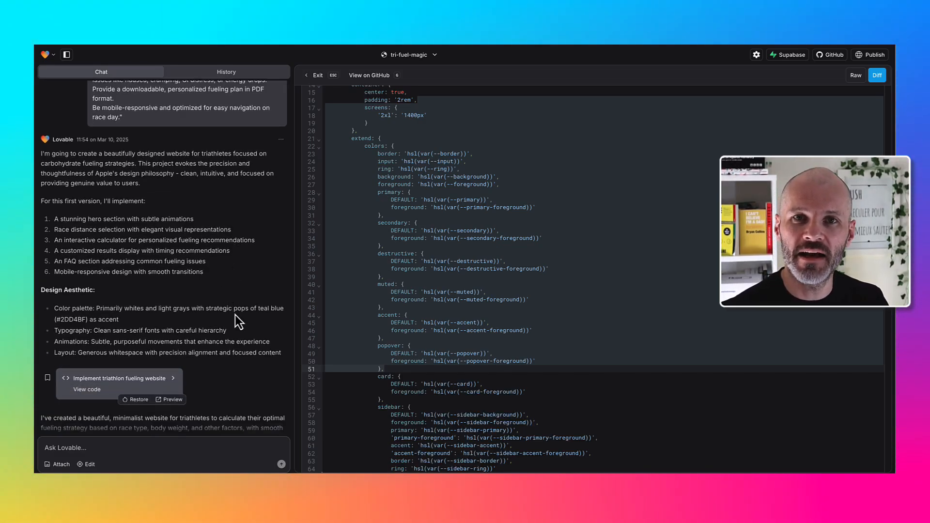
mouse_move(195, 338)
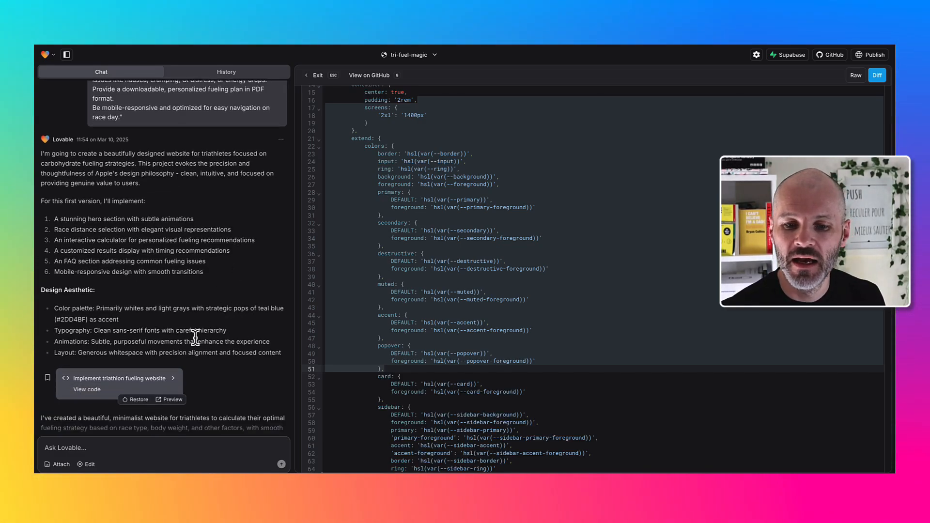
Load the first Tri-Fuel site version in preview and scroll down to its fueling calculator.
left_click(172, 399)
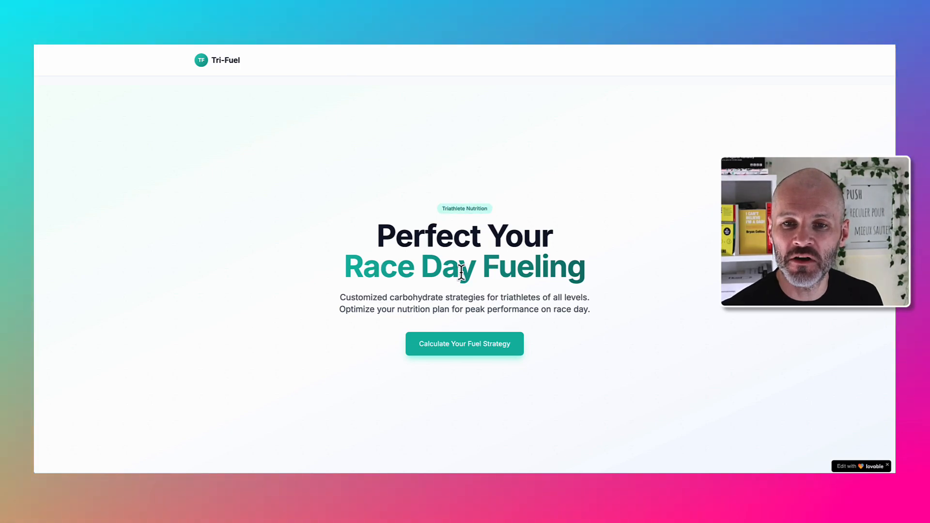
mouse_move(448, 296)
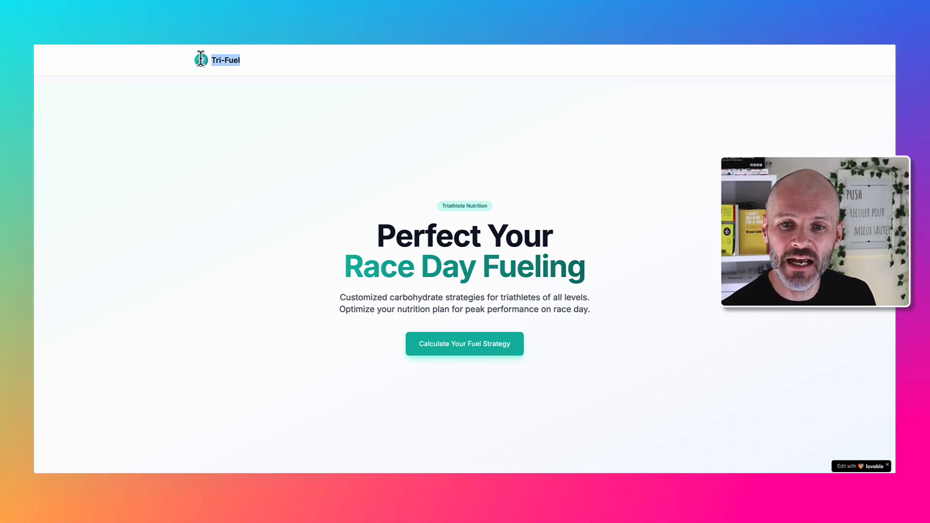
mouse_move(411, 84)
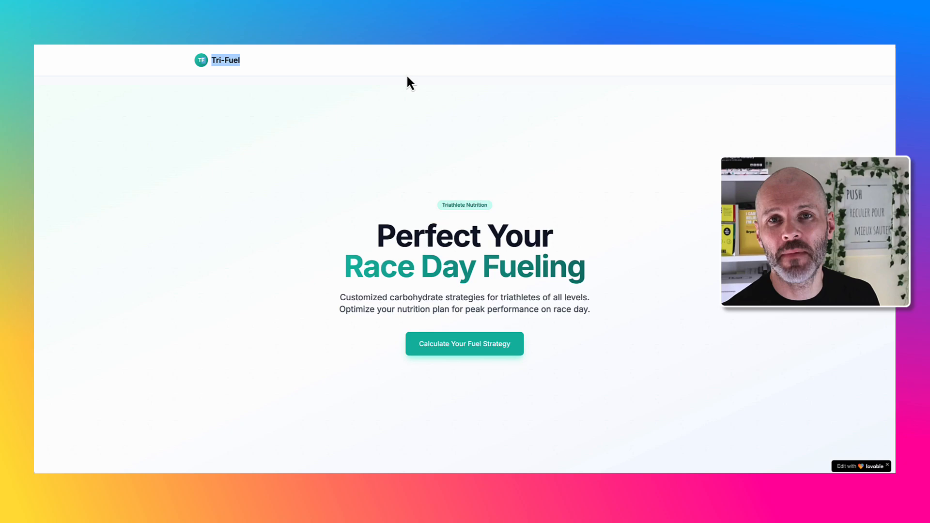
mouse_move(440, 134)
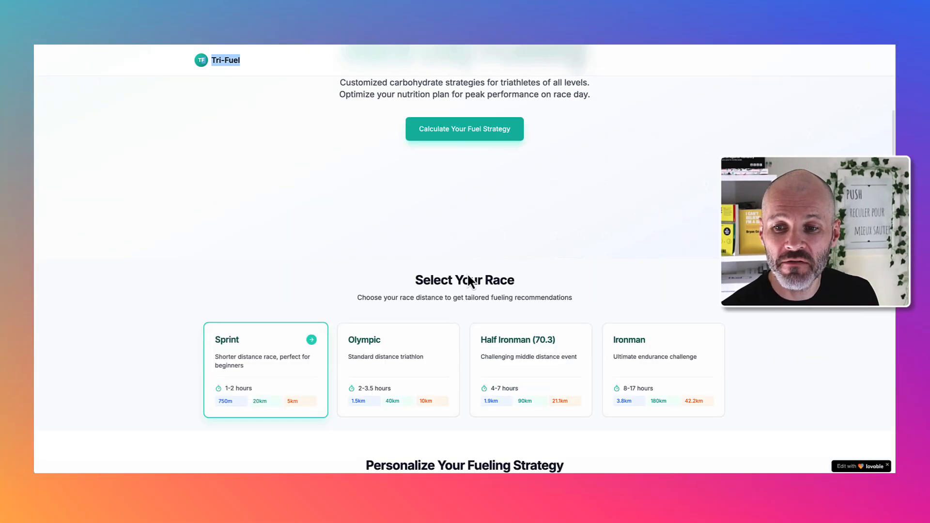
scroll("down", 3)
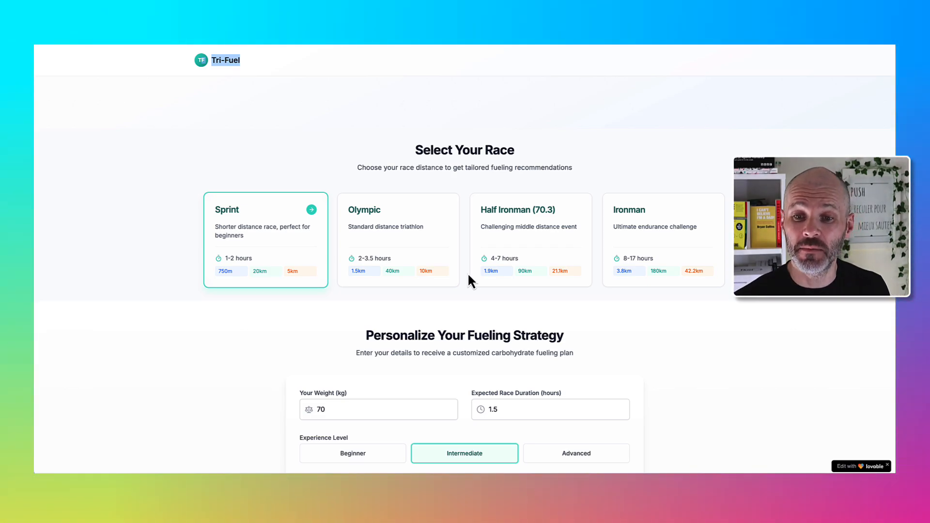
scroll("down", 3)
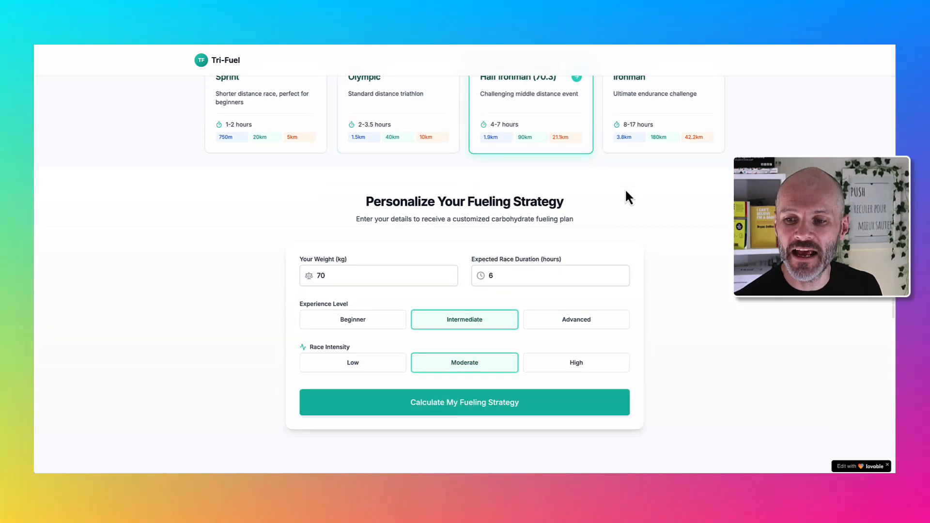
scroll("down", 3)
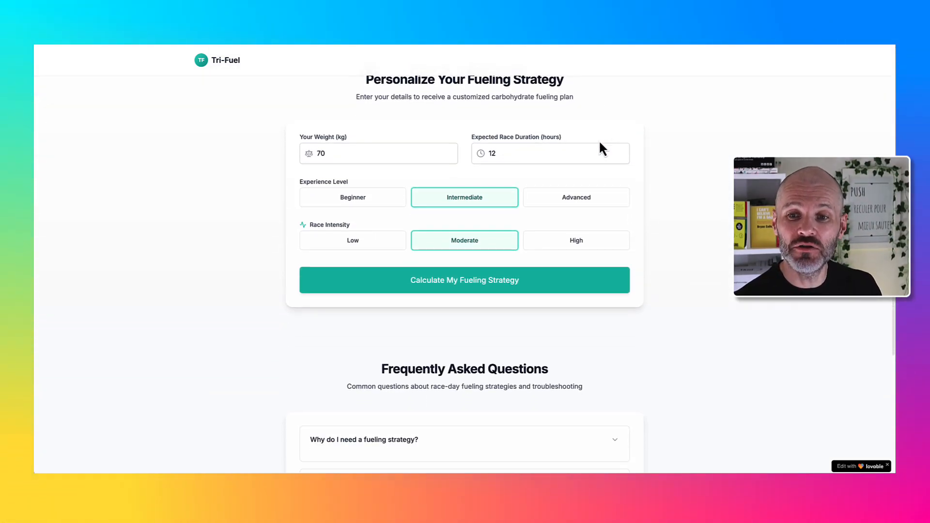
Enter body weight 081 kg and calculate the personalised fueling strategy, giving 77g carbs per hour.
left_click(379, 153)
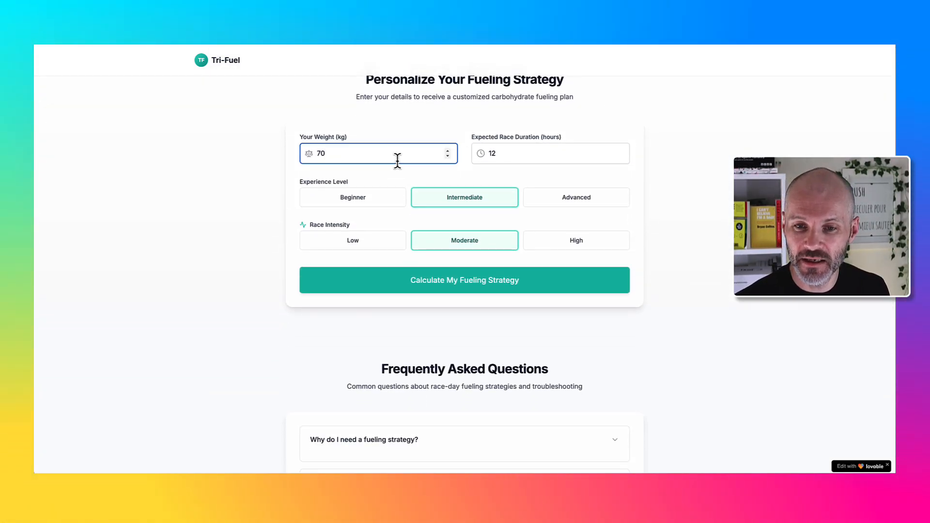
type("081")
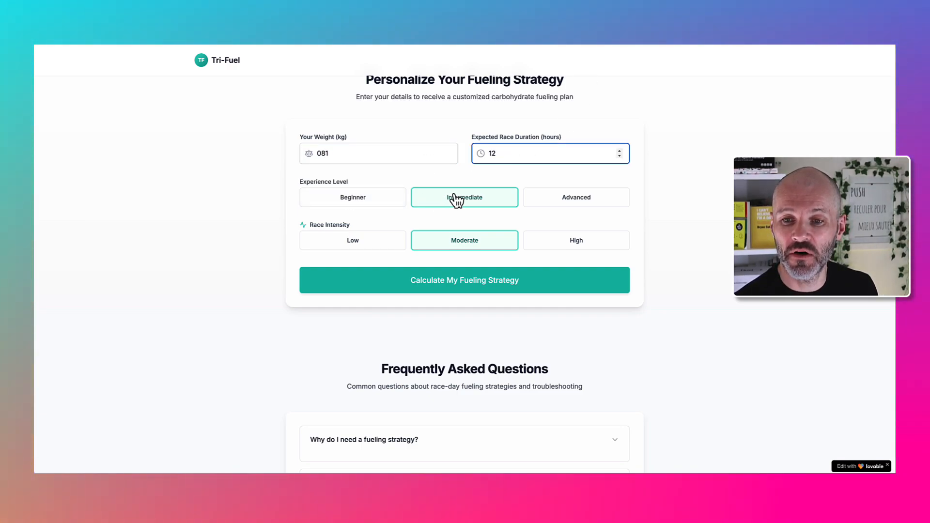
left_click(463, 280)
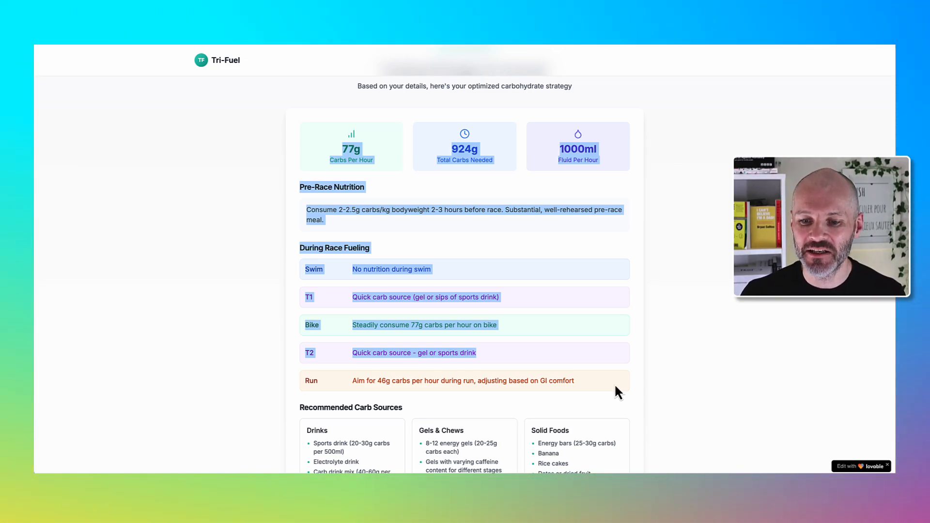
scroll("down", 3)
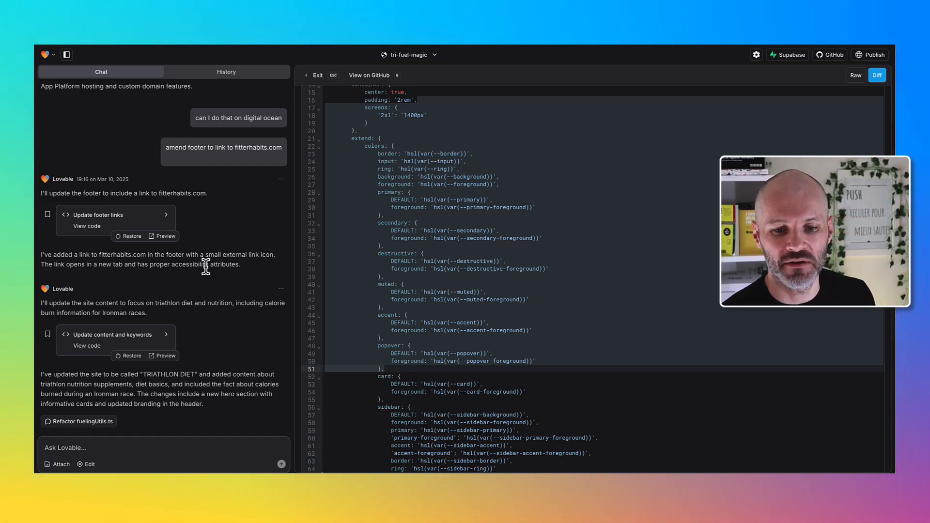
scroll("down", 3)
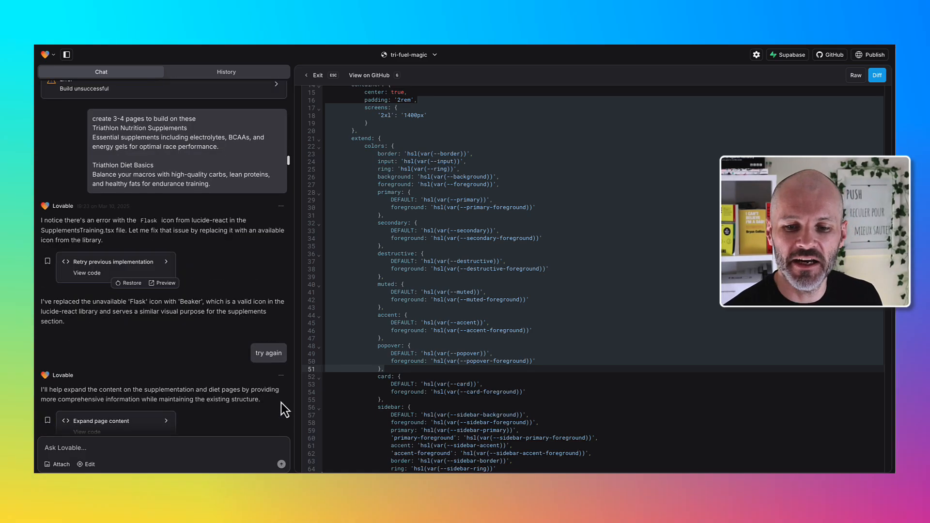
scroll("down", 3)
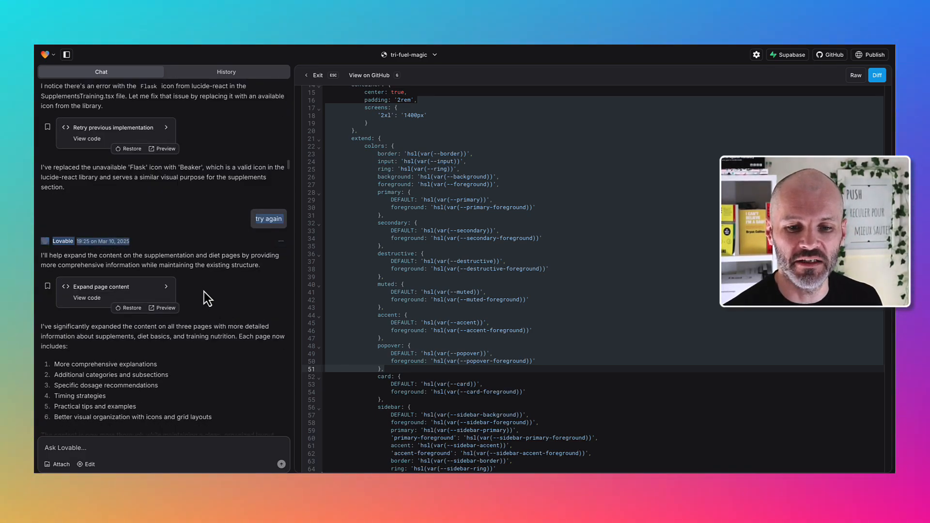
scroll("down", 3)
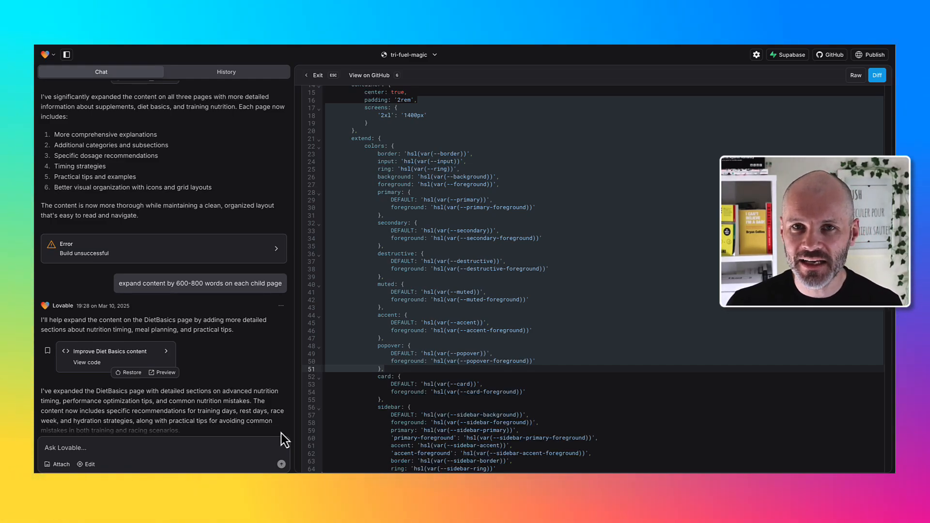
scroll("down", 3)
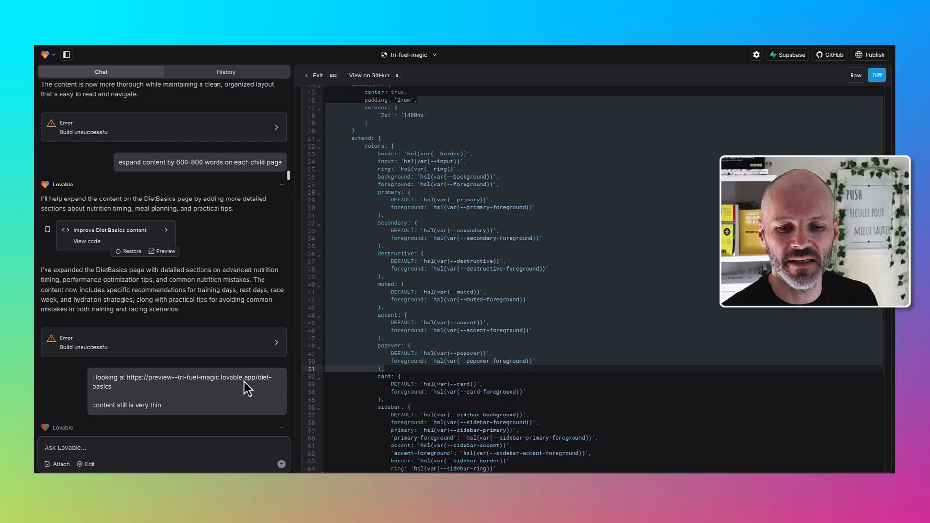
scroll("down", 3)
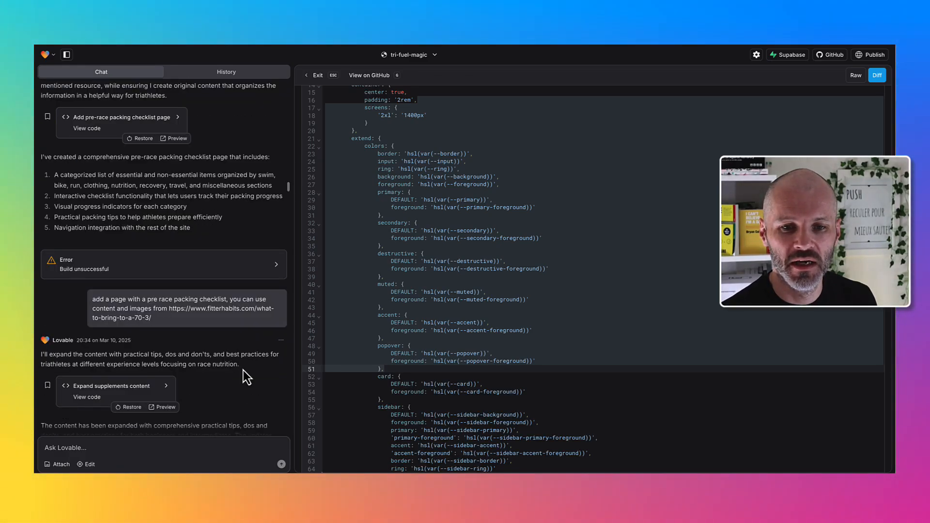
mouse_move(215, 273)
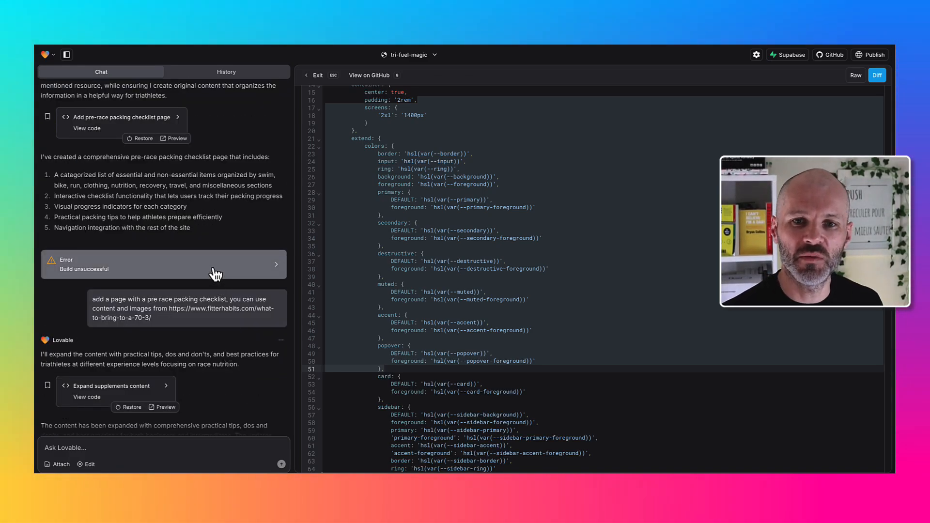
mouse_move(184, 422)
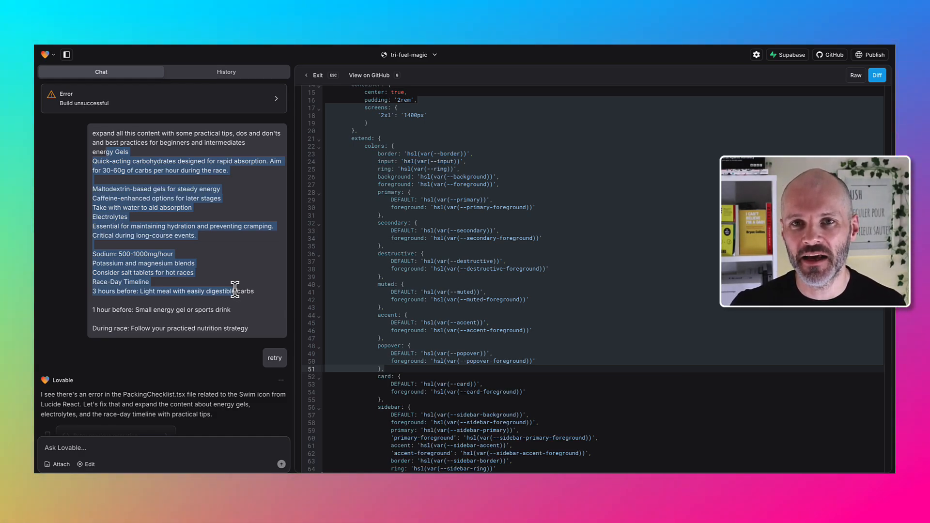
left_click(58, 464)
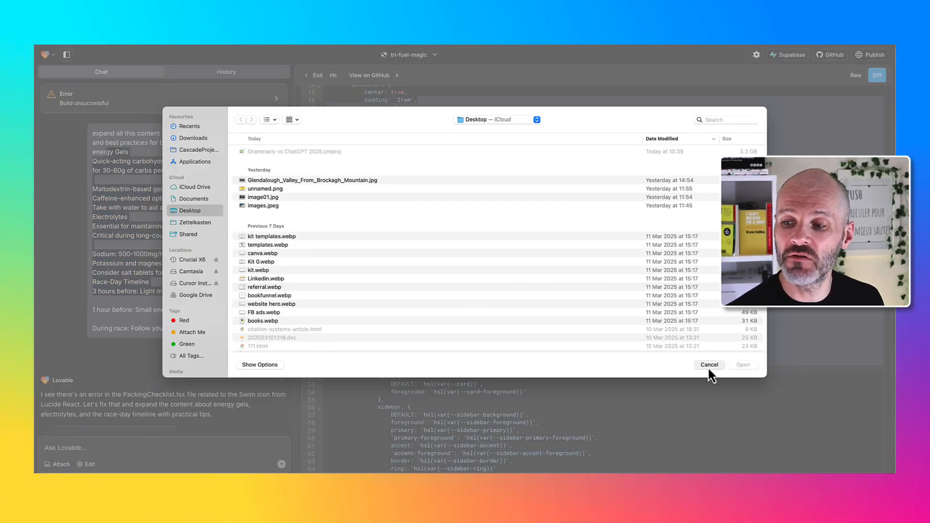
left_click(709, 364)
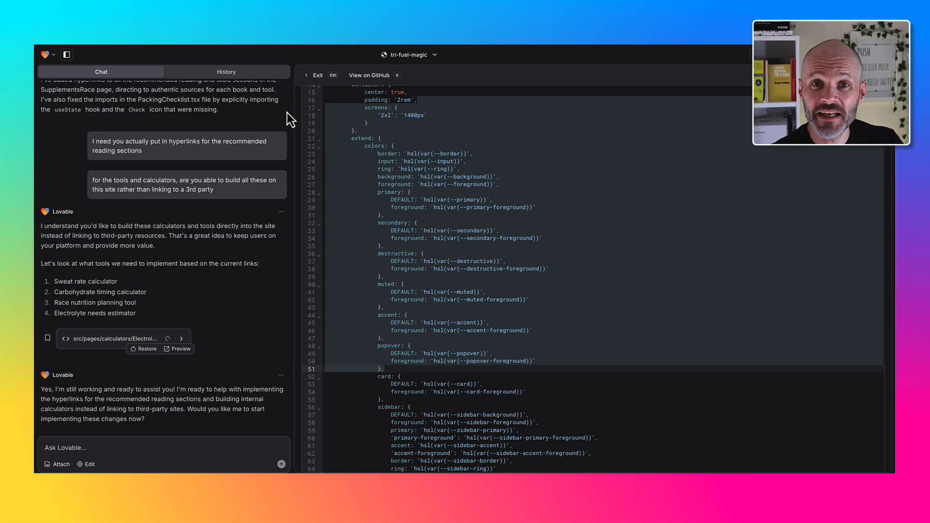
left_click(176, 348)
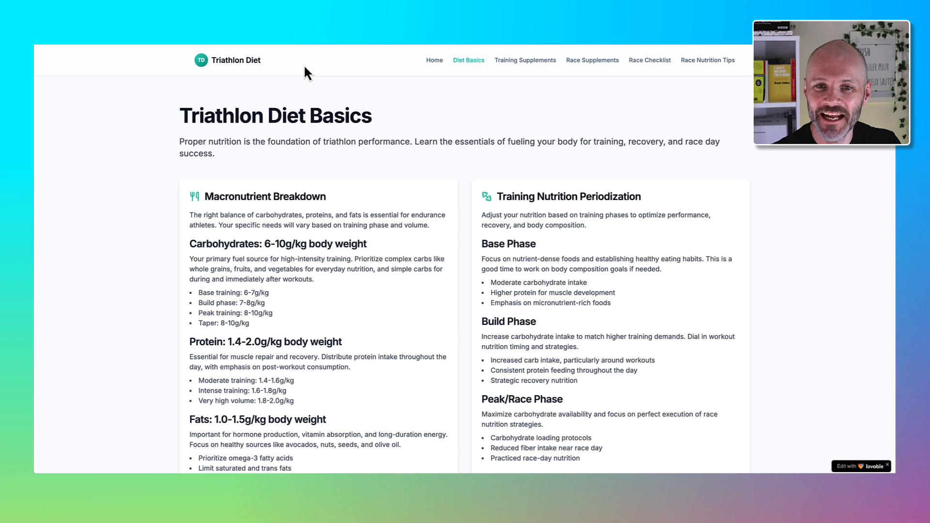
left_click(434, 60)
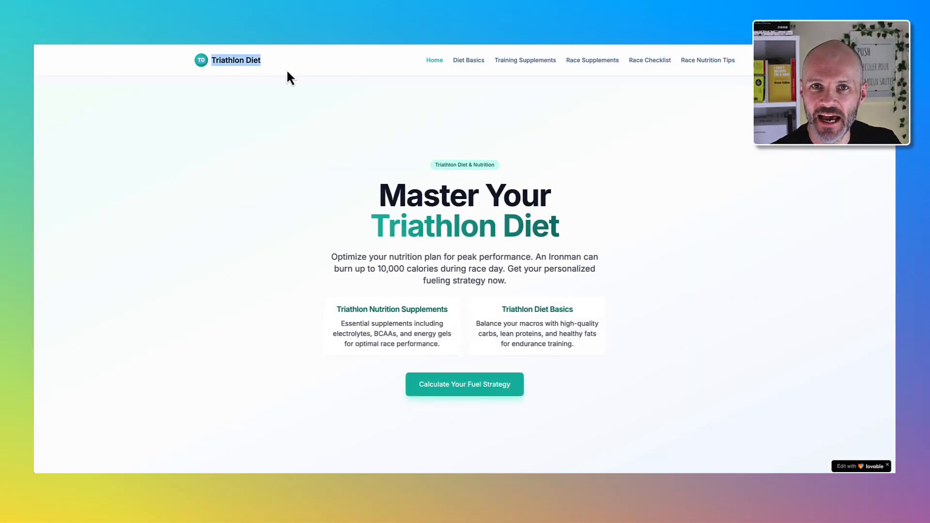
mouse_move(468, 60)
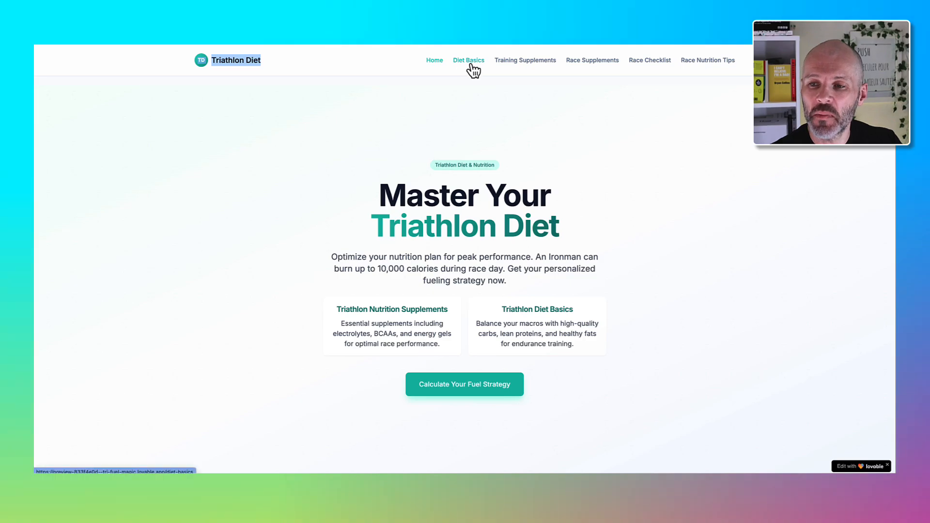
mouse_move(514, 75)
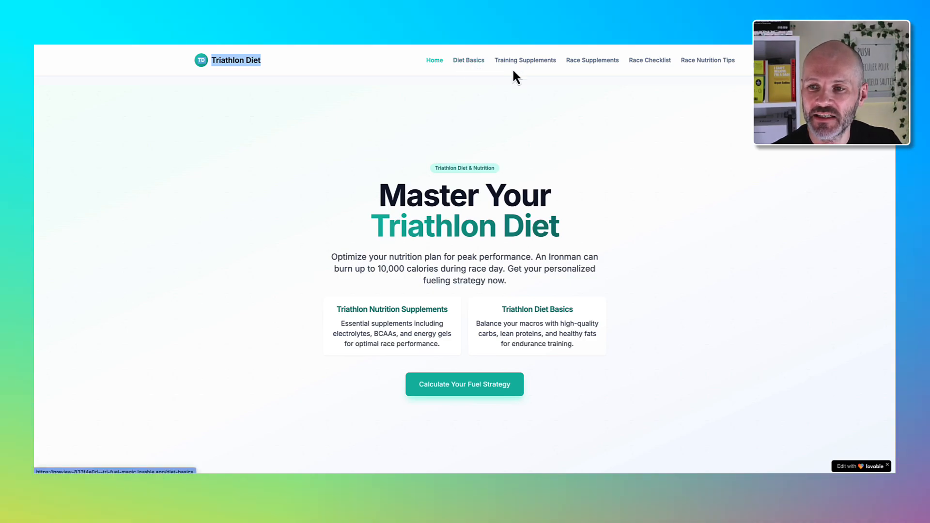
left_click(591, 60)
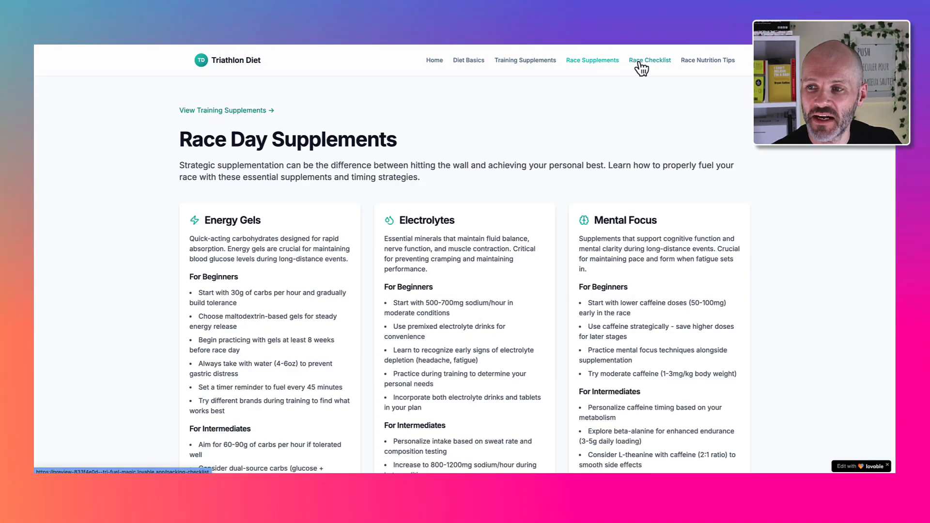
left_click(649, 60)
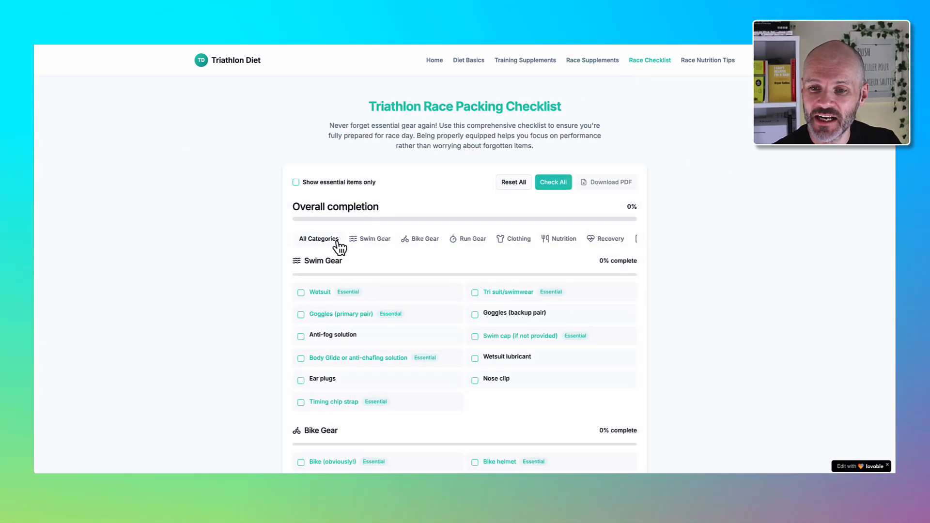
left_click(301, 292)
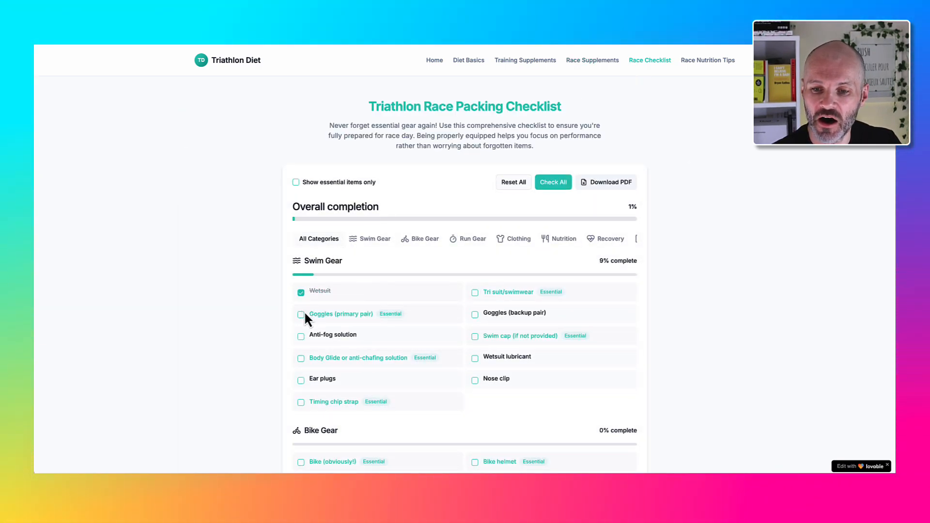
left_click(707, 60)
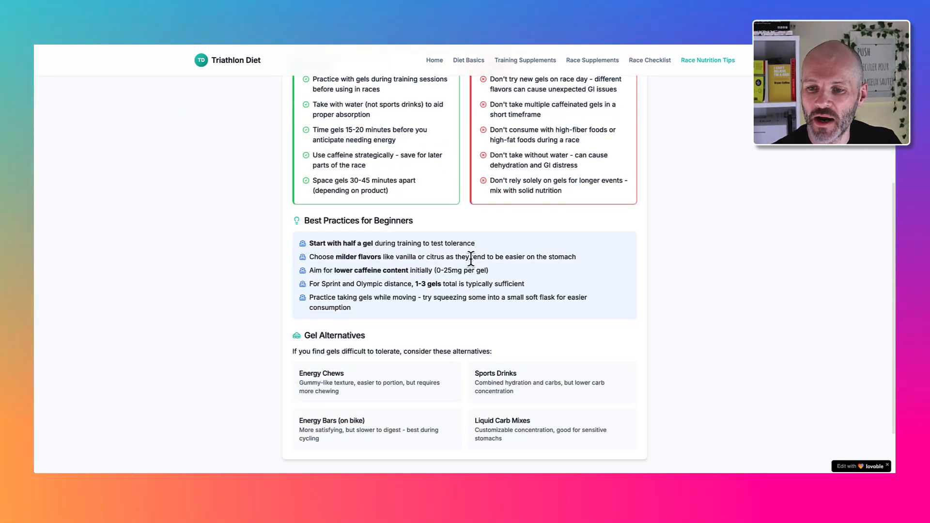
scroll("down", 3)
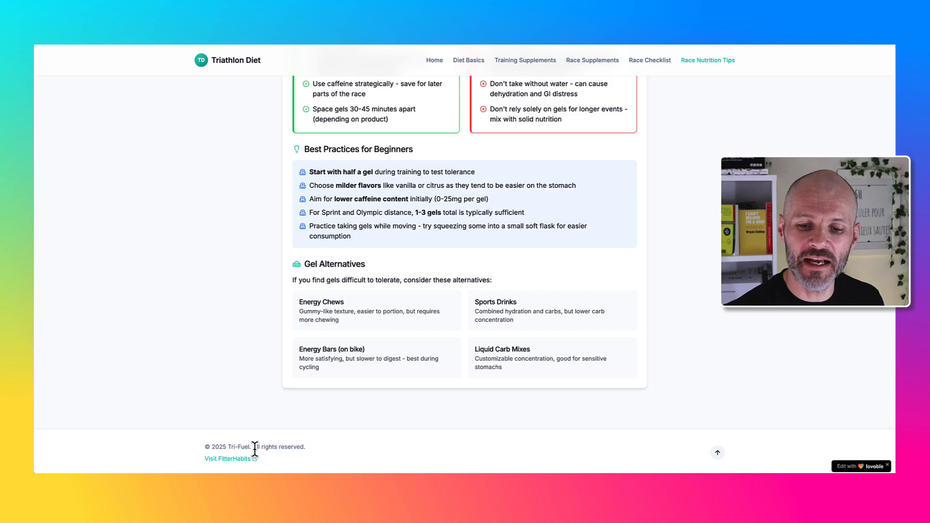
left_click(226, 458)
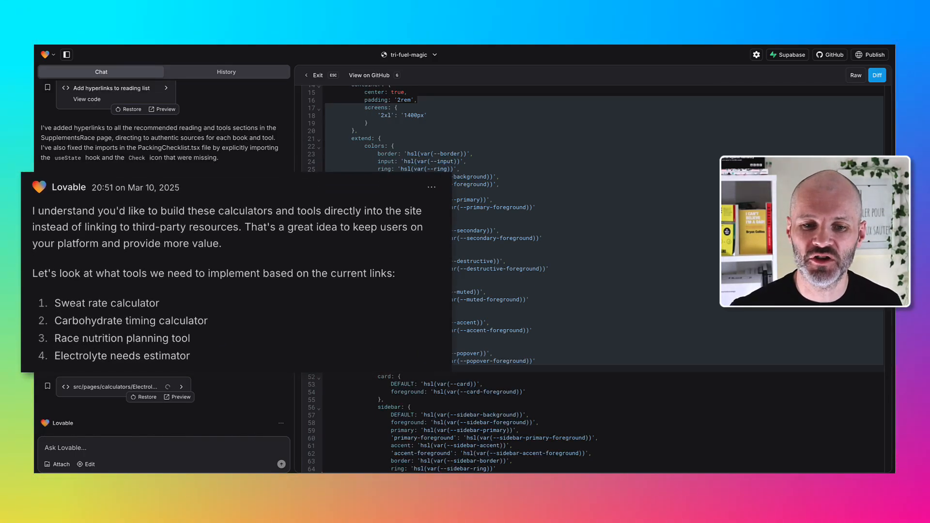
Show the rebuilt MyTriathlonCalculator preview on its Sweat Rate Calculator page.
double_click(125, 303)
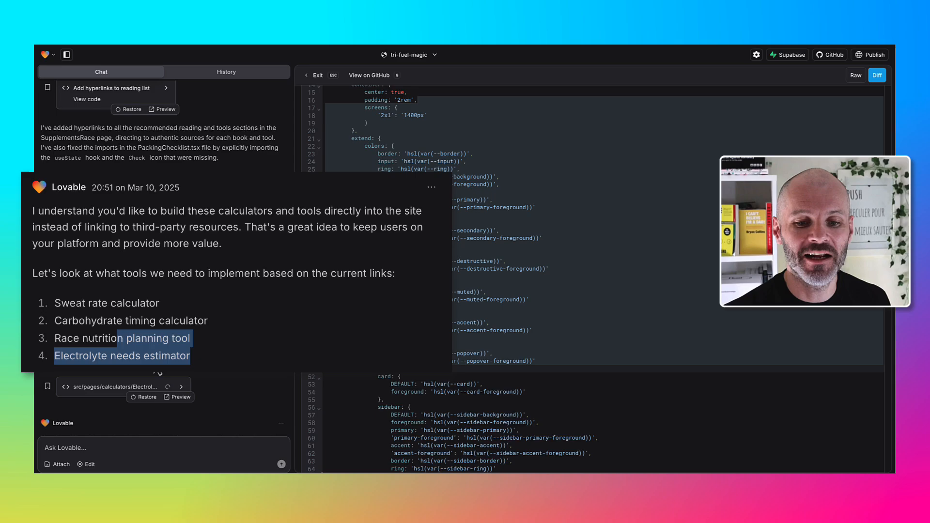
scroll("down", 3)
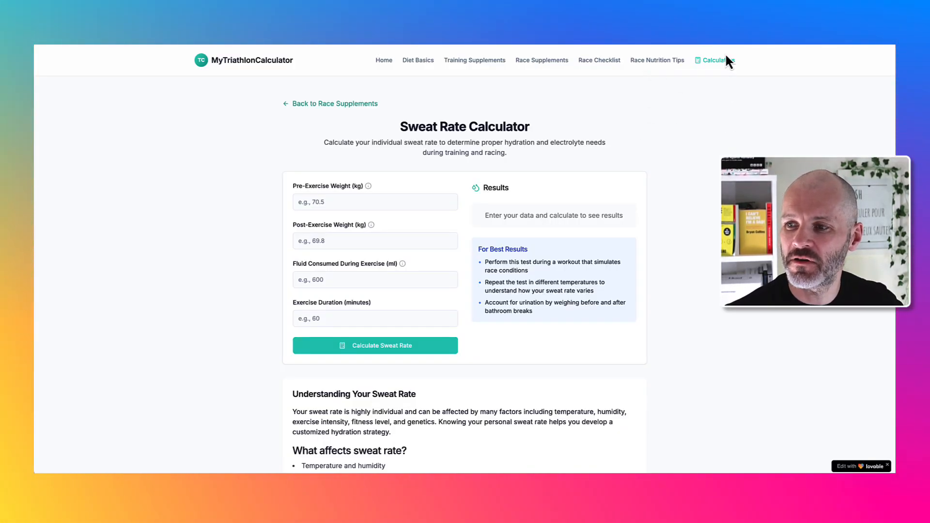
Inspect the Sweat Rate Calculator's pre- and post-exercise weight fields and results.
left_click(716, 60)
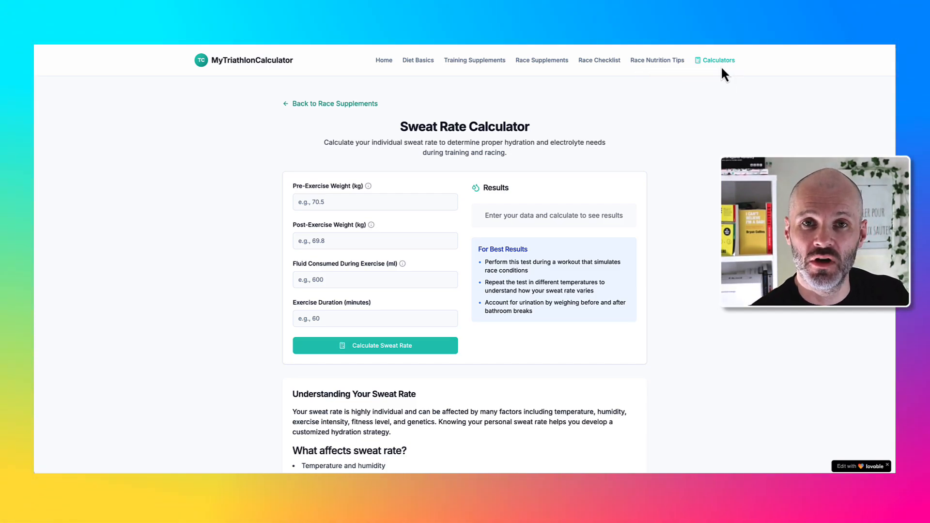
mouse_move(506, 129)
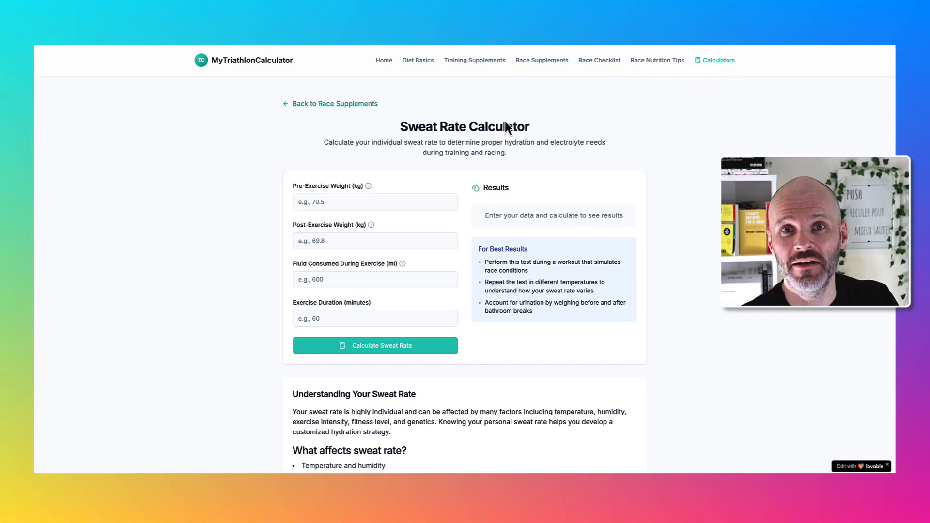
scroll("up", 3)
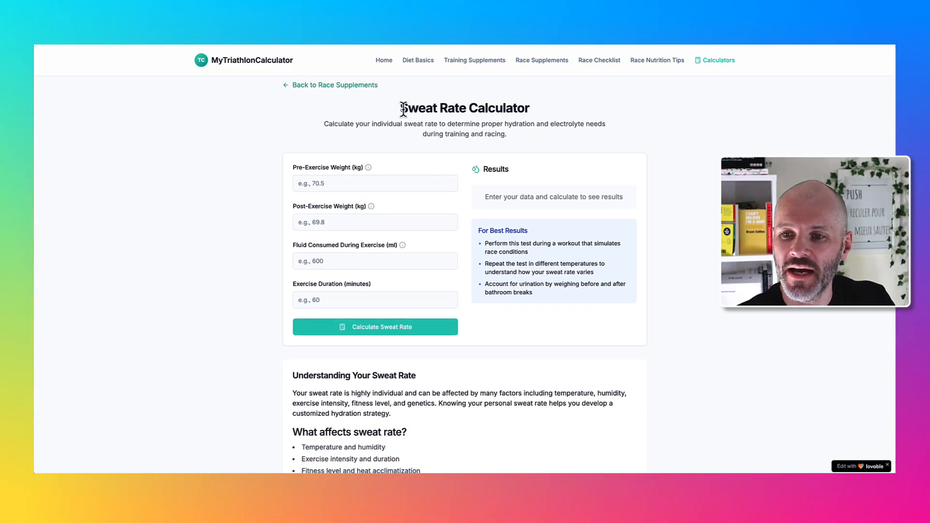
left_click(375, 183)
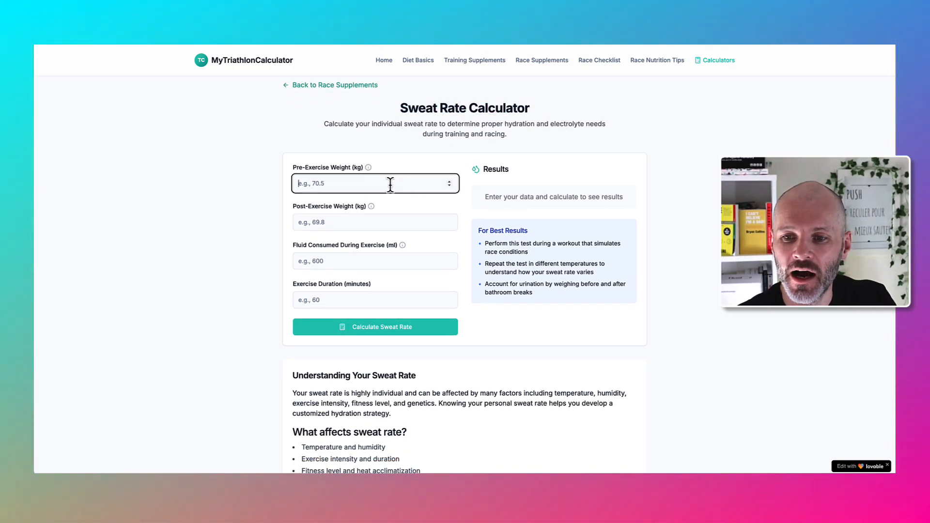
left_click(375, 222)
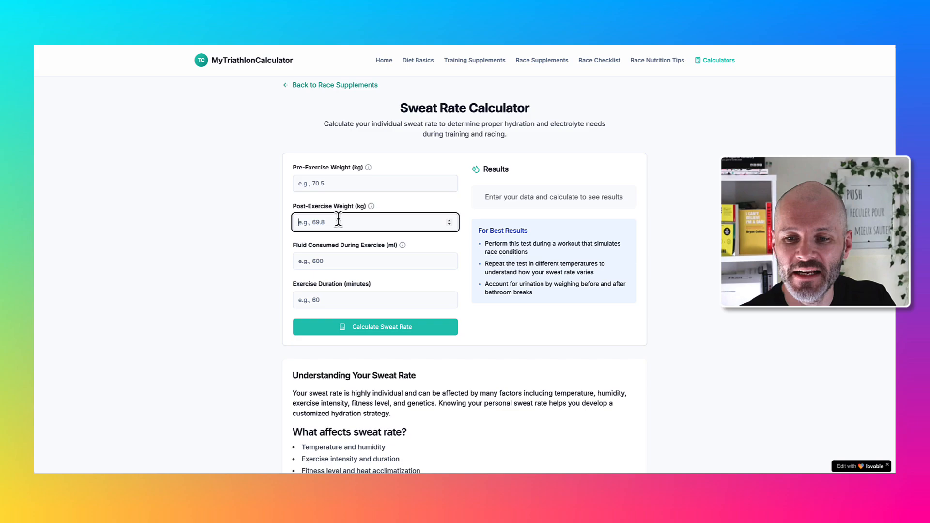
scroll("down", 3)
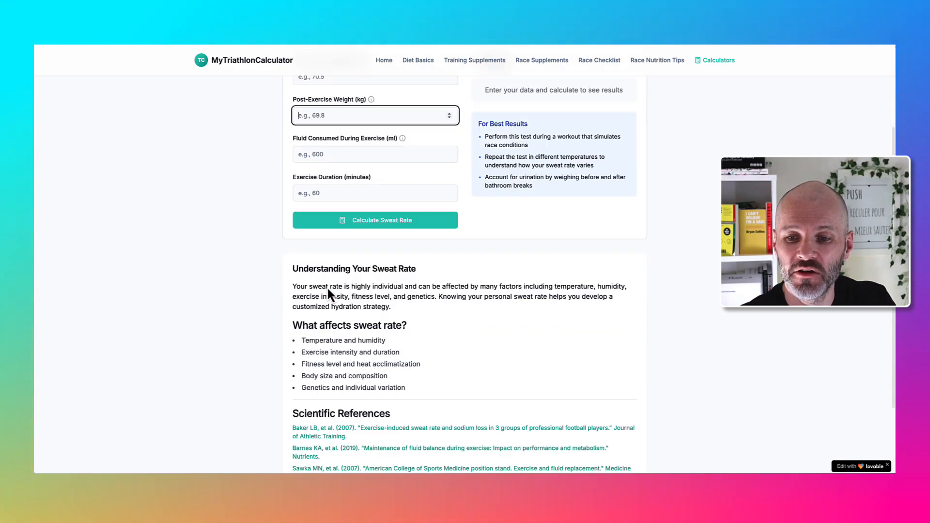
scroll("up", 3)
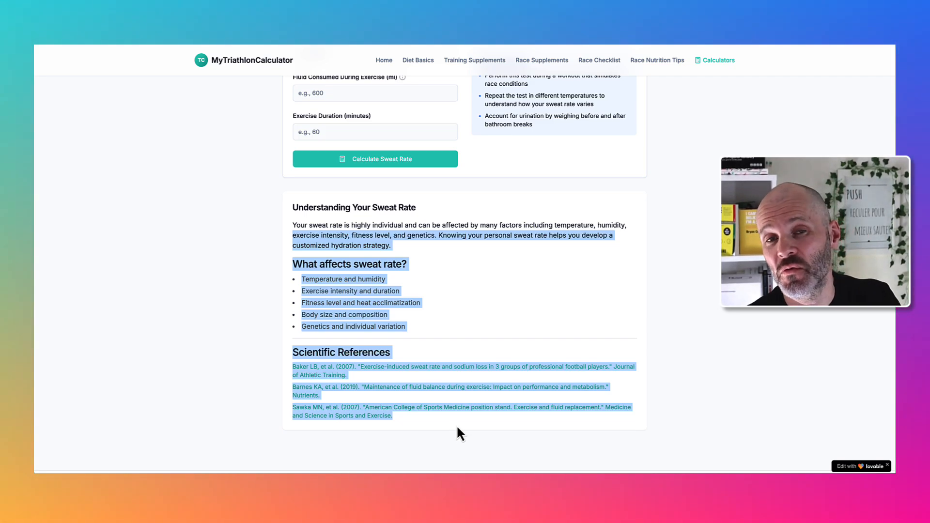
scroll("up", 3)
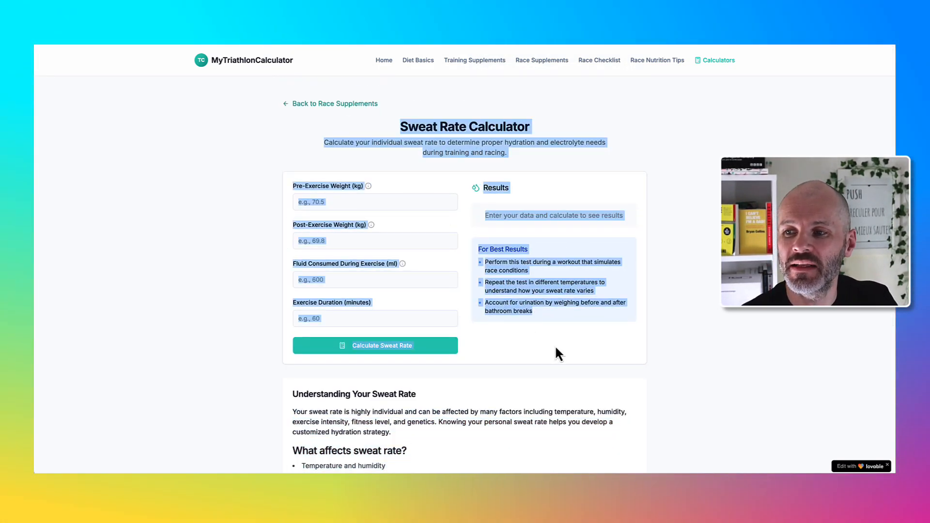
From the Calculators menu, switch to the Electrolyte Needs Calculator page.
left_click(717, 60)
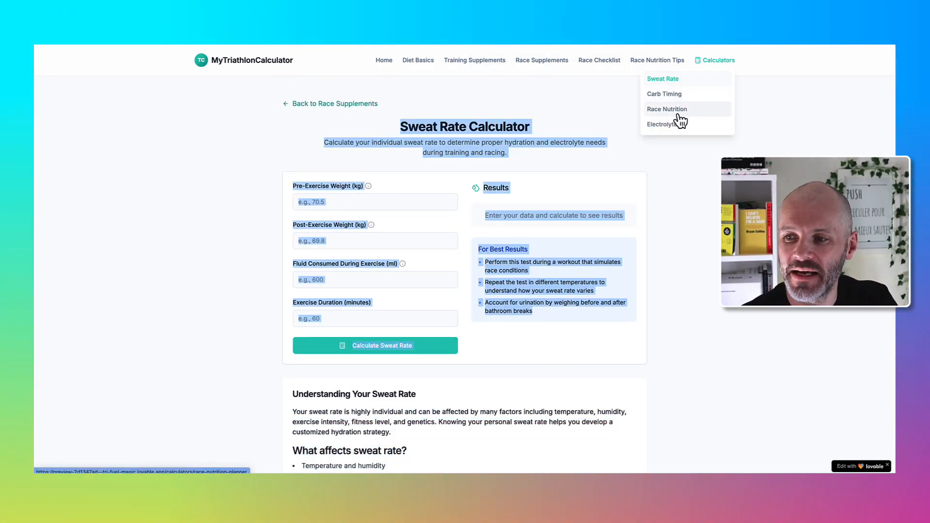
left_click(659, 124)
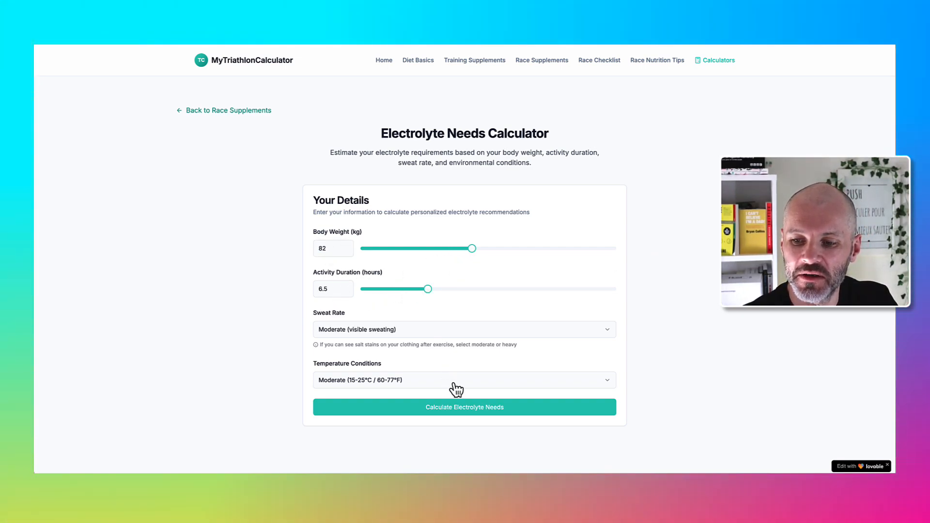
Check the temperature conditions options and scroll the electrolyte recommendations (700mg sodium, 656ml fluid).
left_click(464, 407)
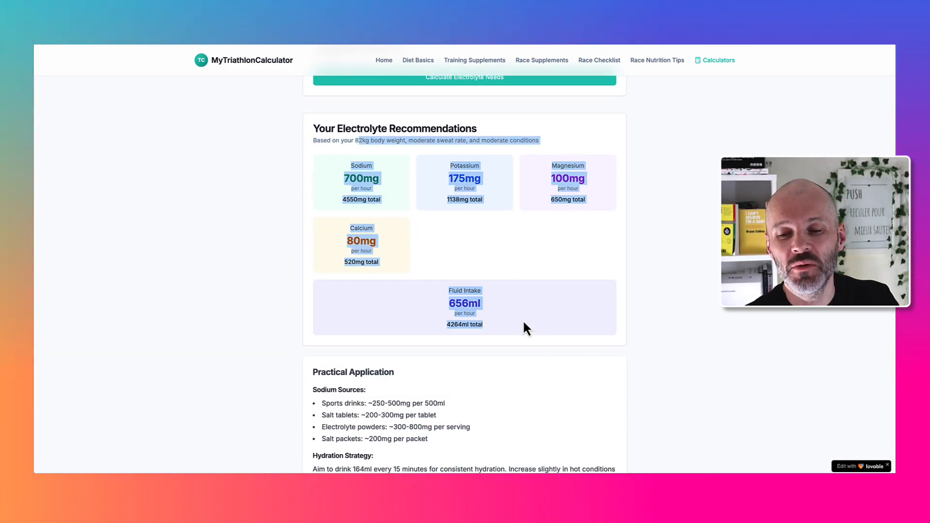
scroll("down", 3)
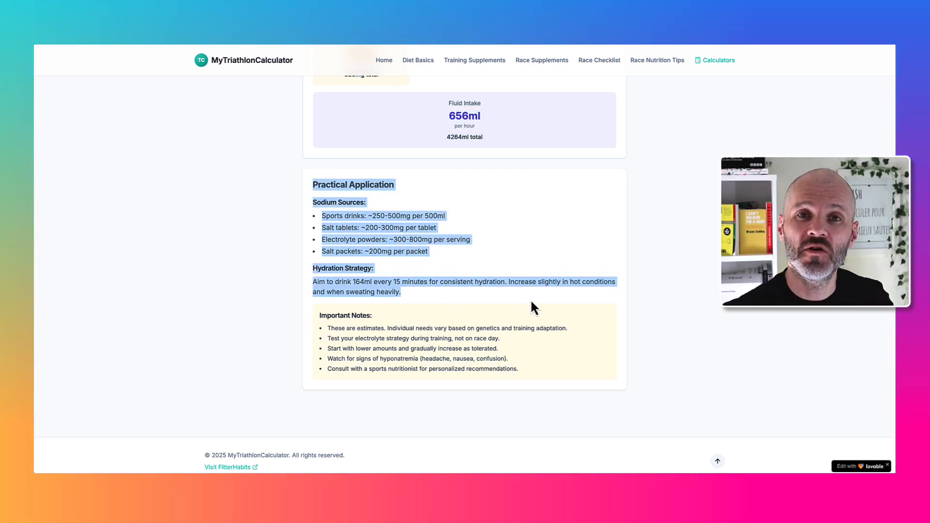
mouse_move(747, 86)
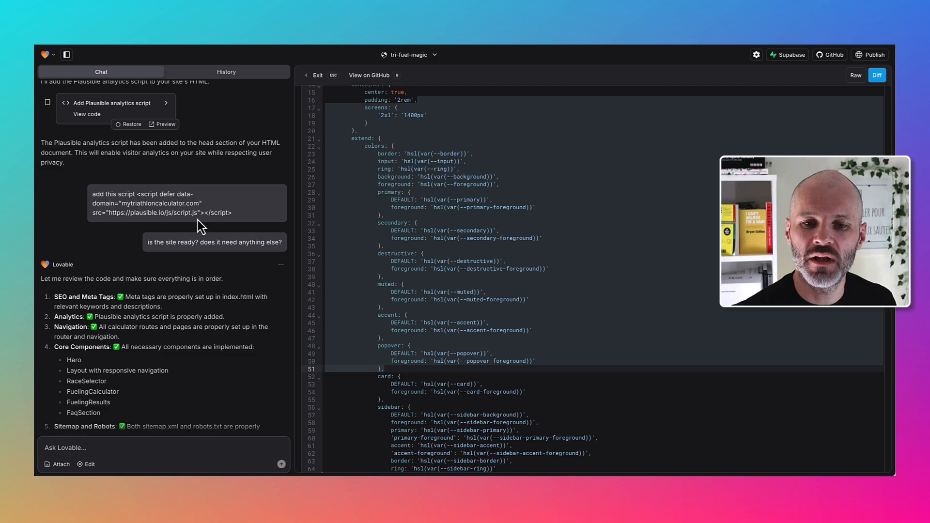
Scroll the chat past the messages about the site being ready and Layout.tsx refactored.
scroll("down", 3)
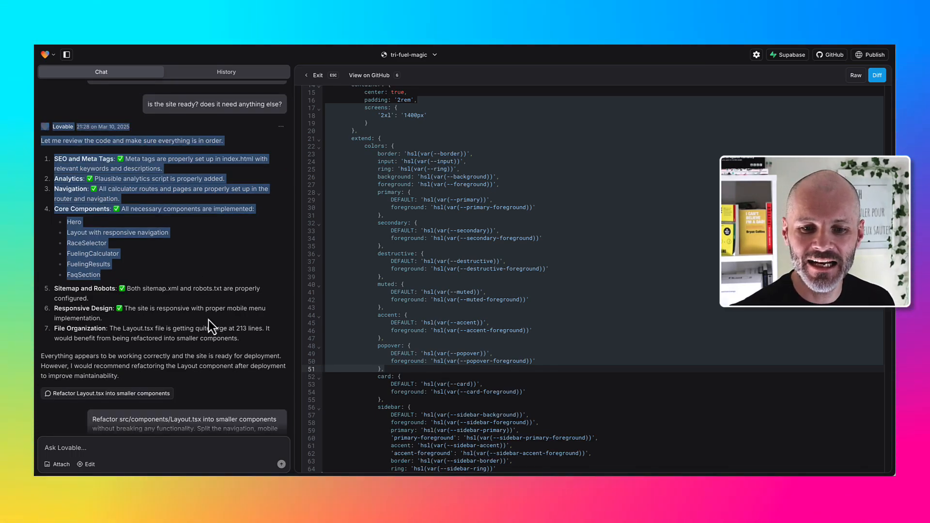
scroll("down", 3)
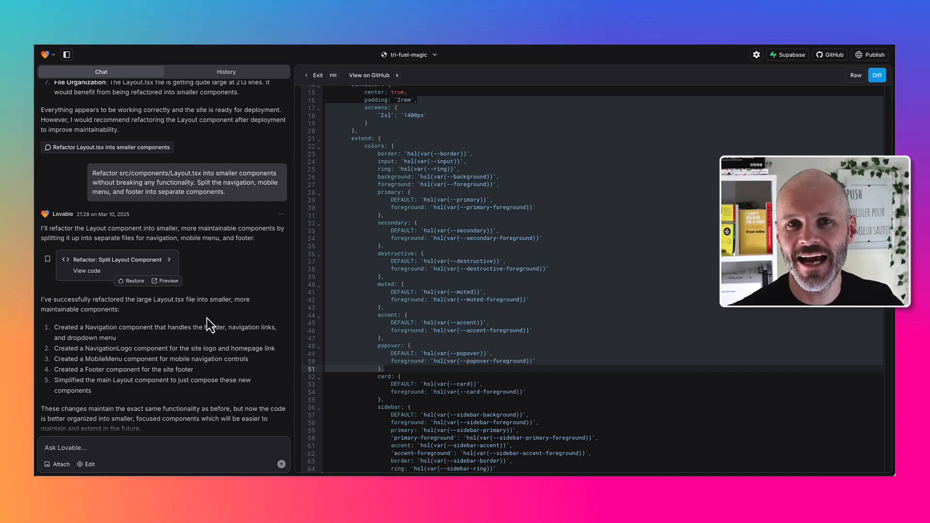
scroll("down", 3)
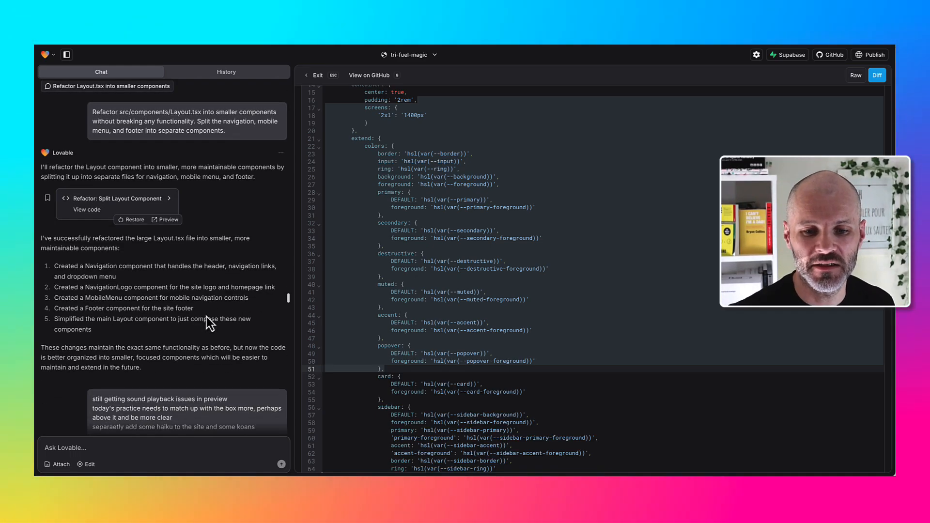
scroll("down", 3)
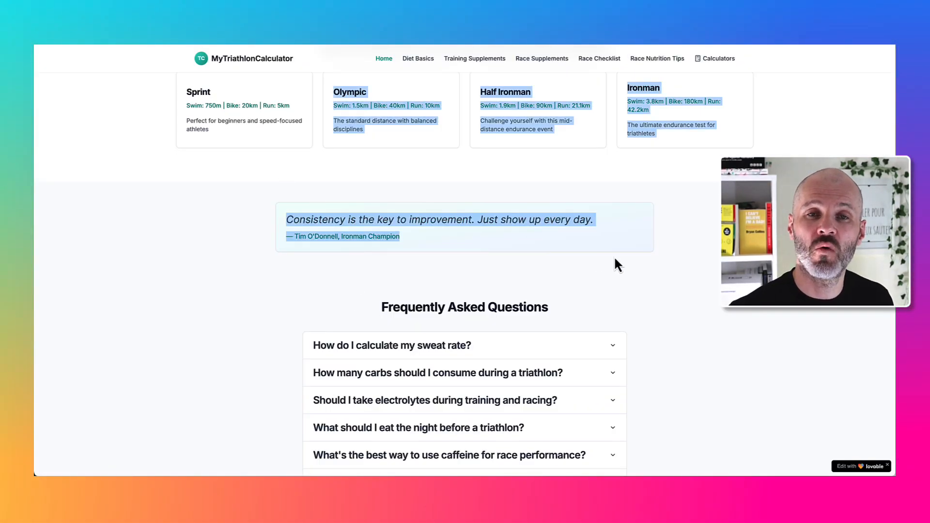
mouse_move(397, 166)
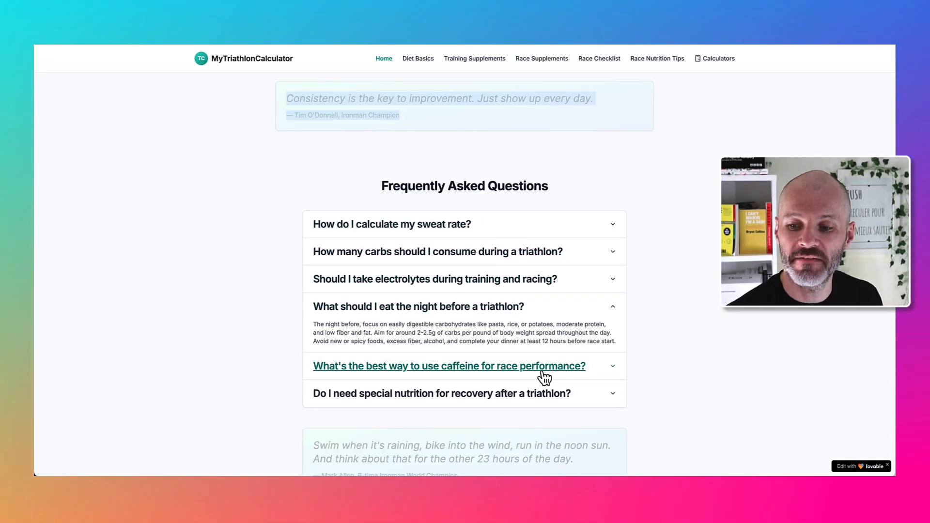
Expand the FAQ answer about caffeine for race performance on the home page.
left_click(599, 58)
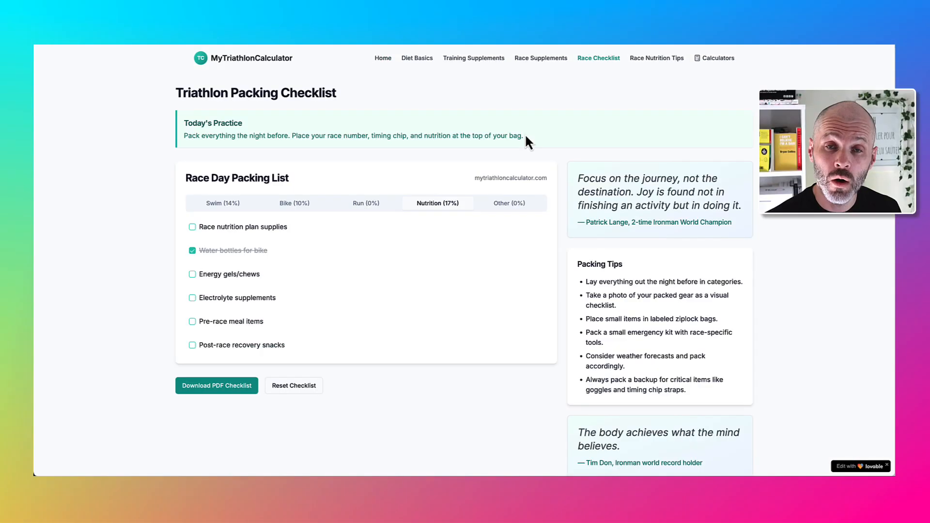
mouse_move(490, 223)
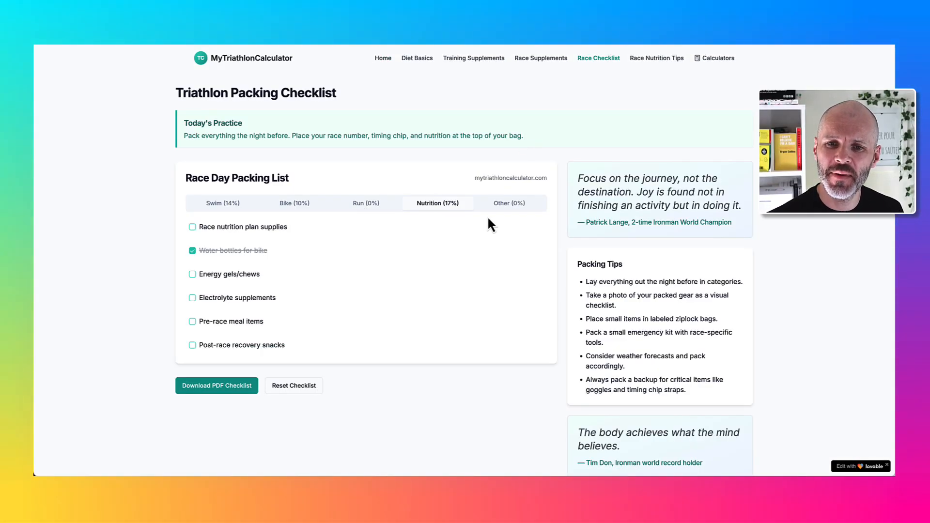
Show the checklist's Swim items and download the Race Day Packing List as a PDF.
double_click(256, 93)
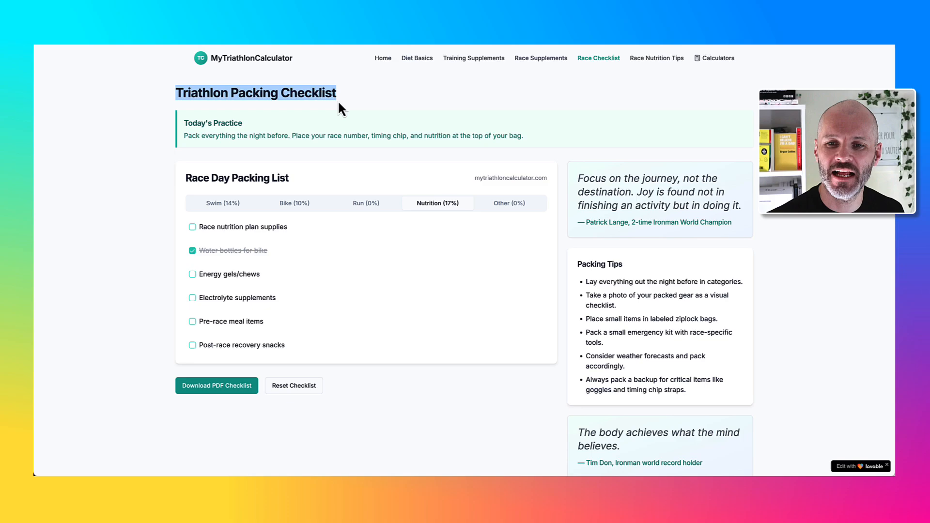
left_click(222, 202)
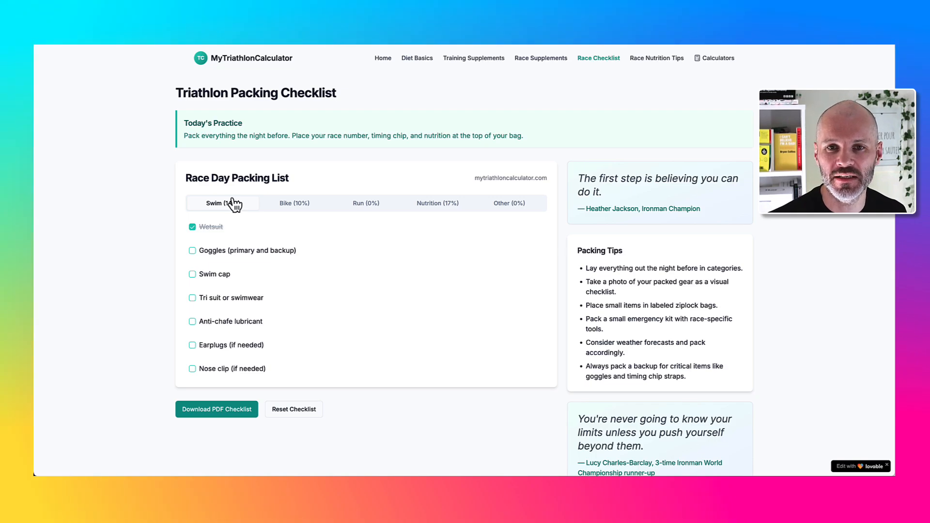
mouse_move(242, 249)
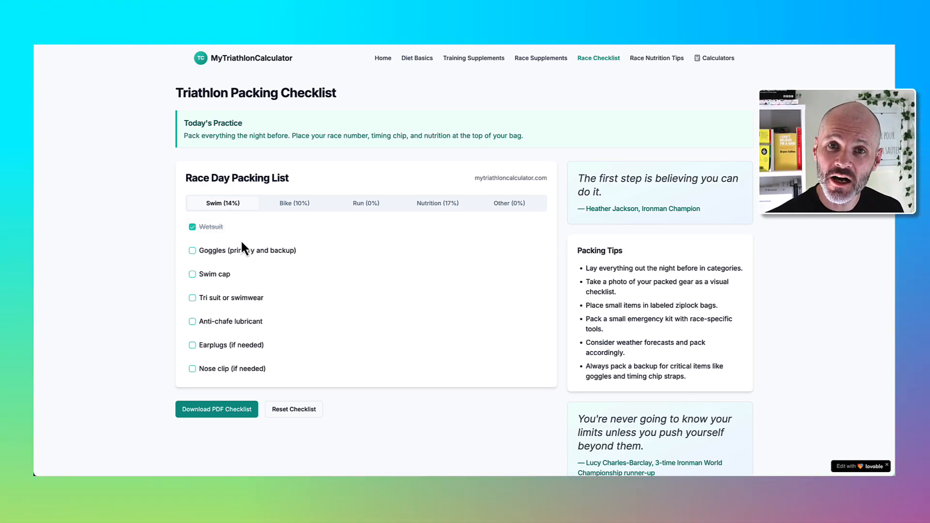
mouse_move(256, 349)
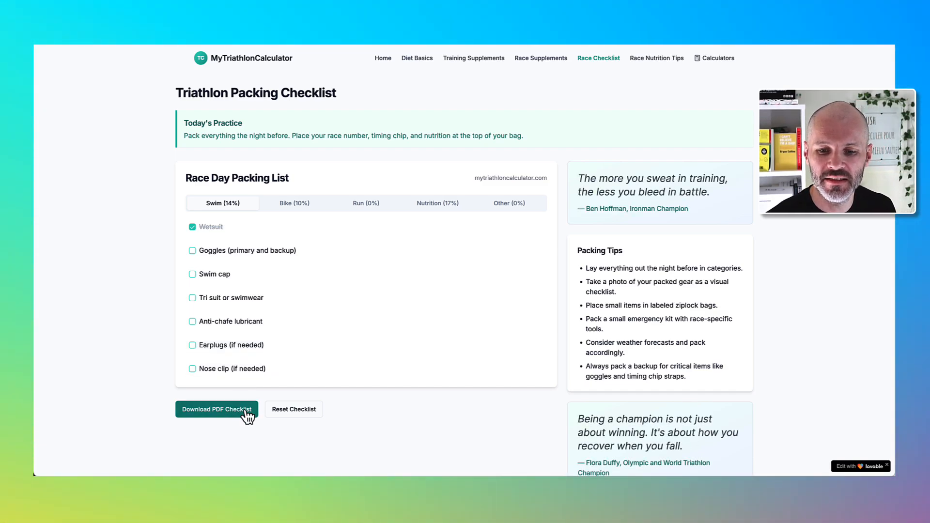
left_click(216, 409)
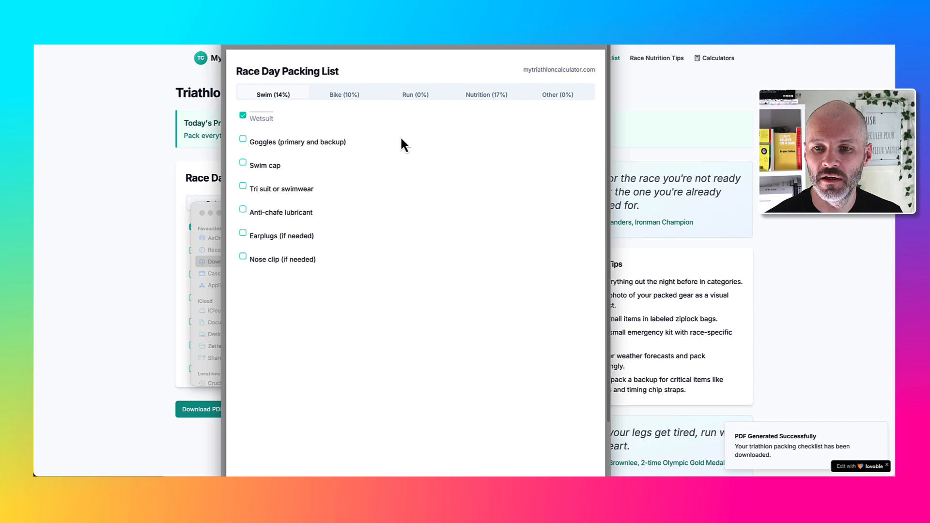
mouse_move(397, 148)
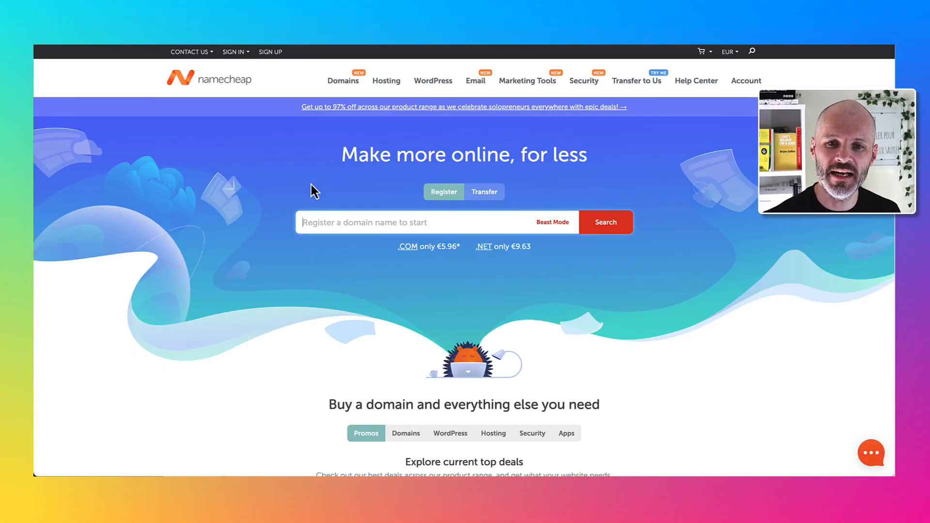
mouse_move(415, 160)
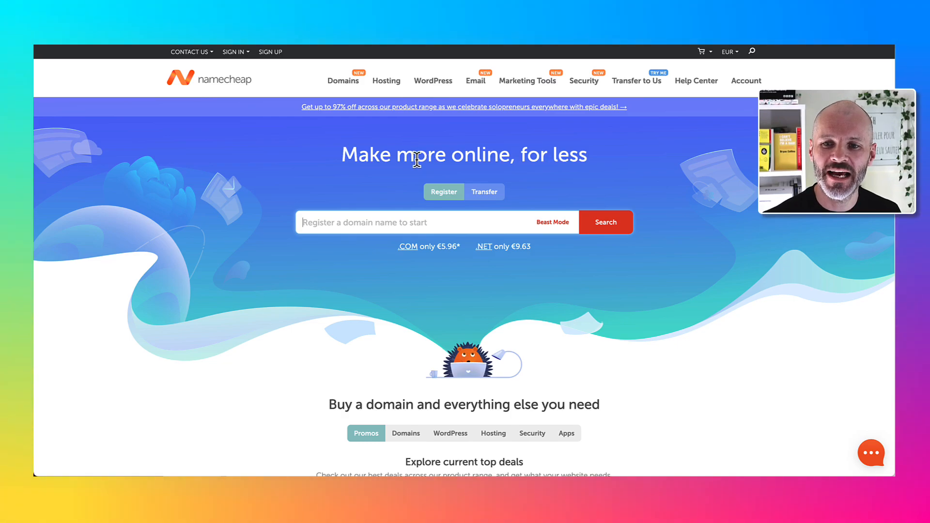
mouse_move(531, 223)
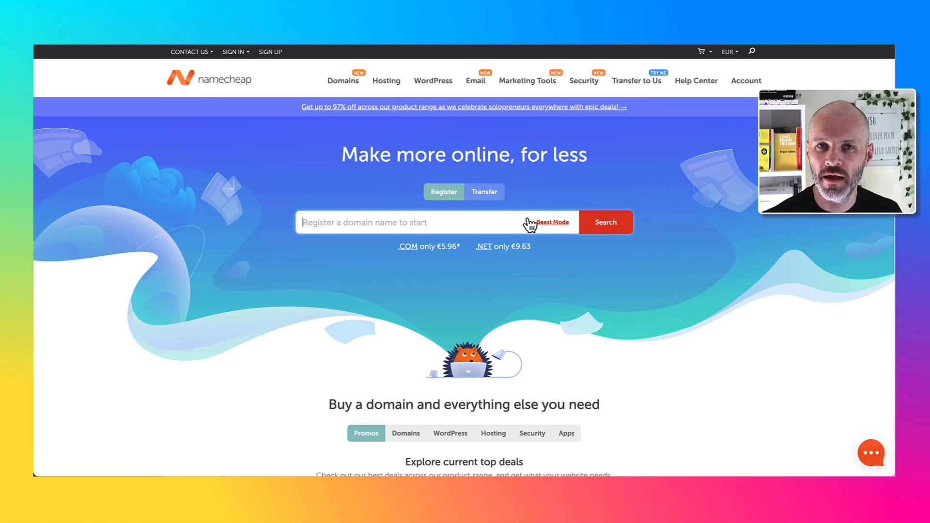
mouse_move(352, 151)
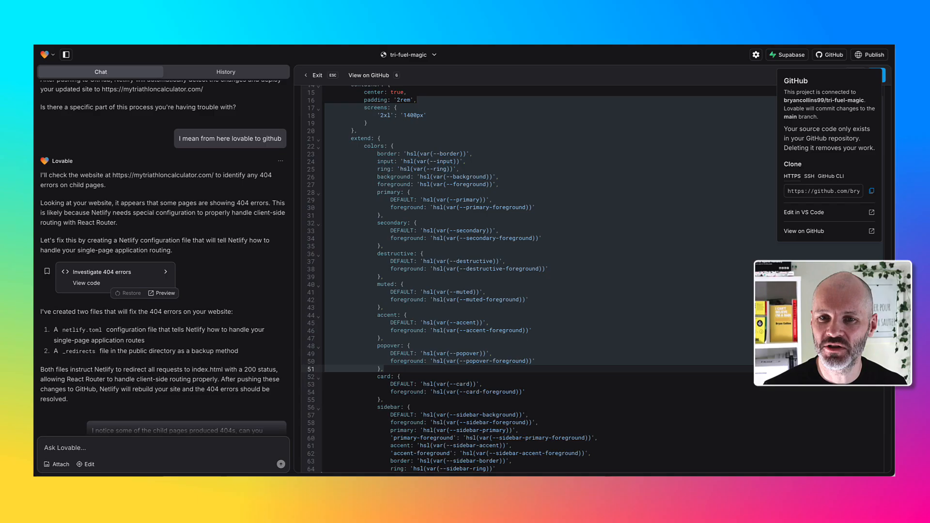
Display the finished home page and search 'mytriathloncalc' in the overlay.
left_click(164, 293)
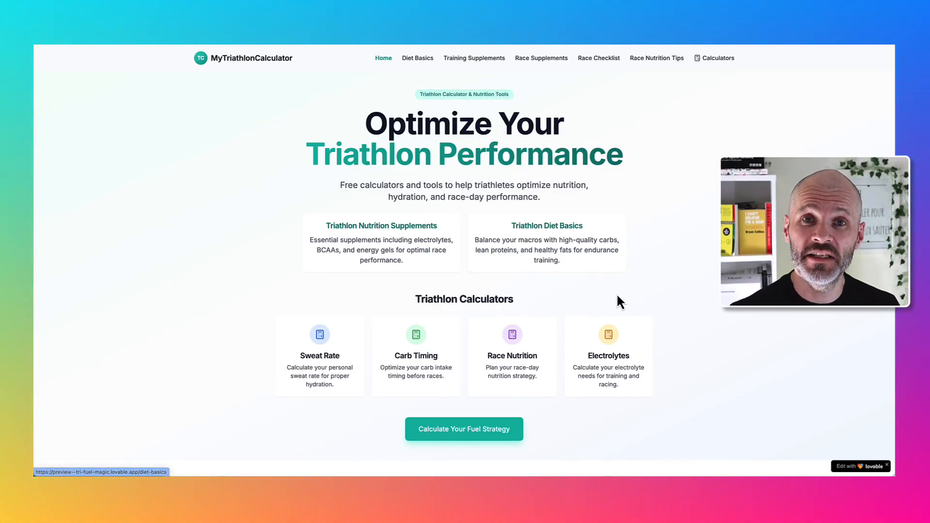
mouse_move(604, 323)
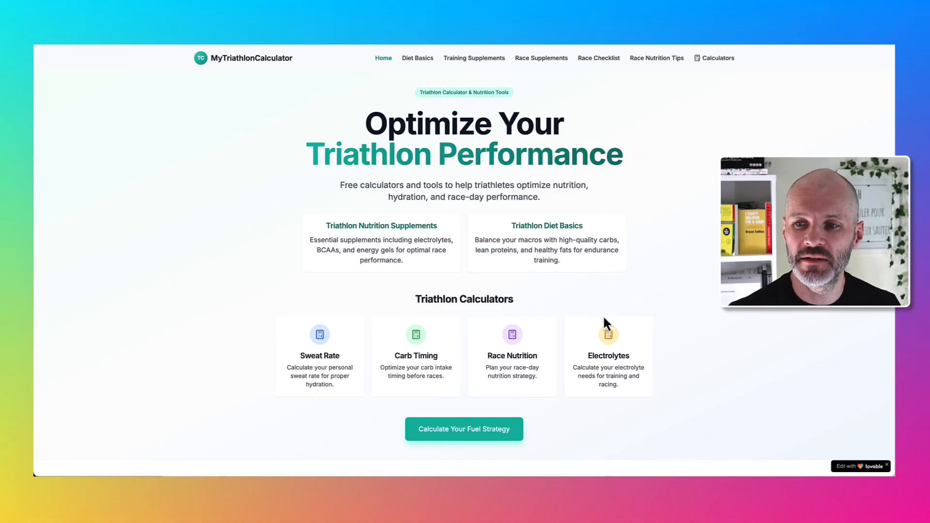
mouse_move(609, 70)
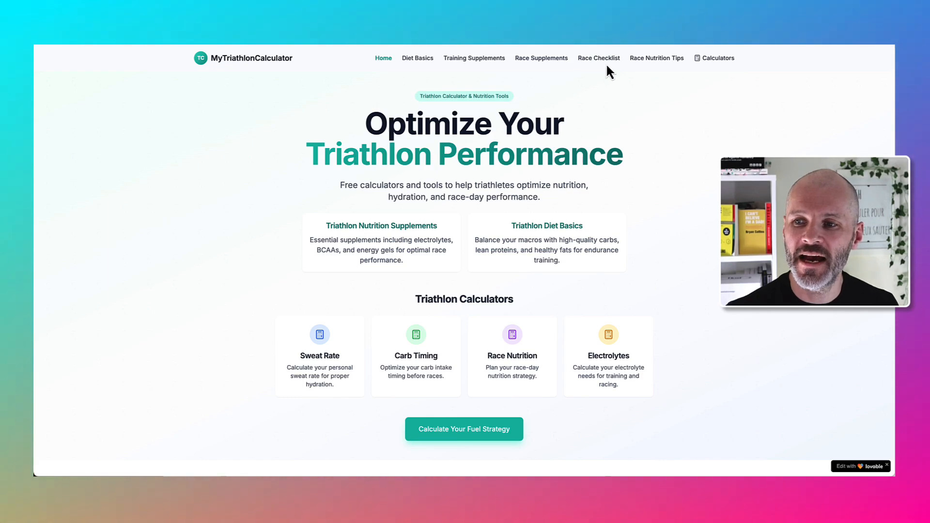
mouse_move(569, 64)
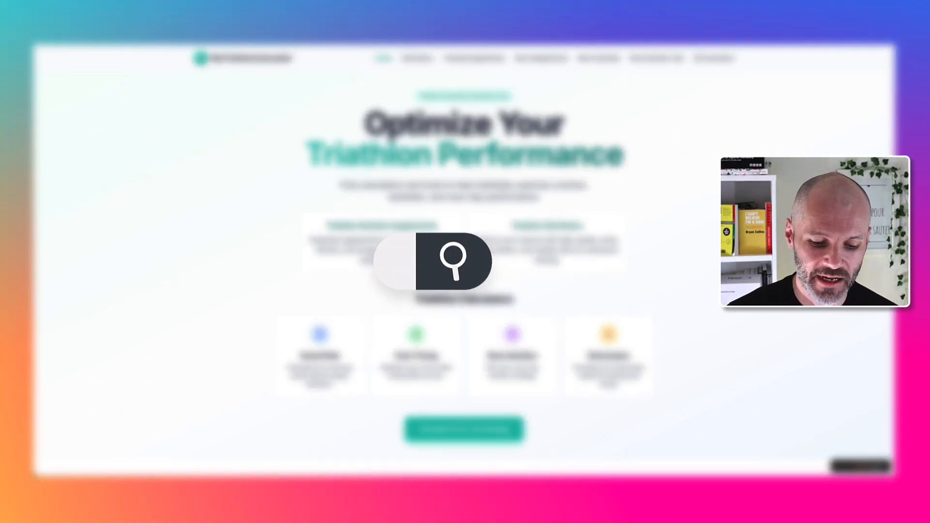
type("mytriathloncalc")
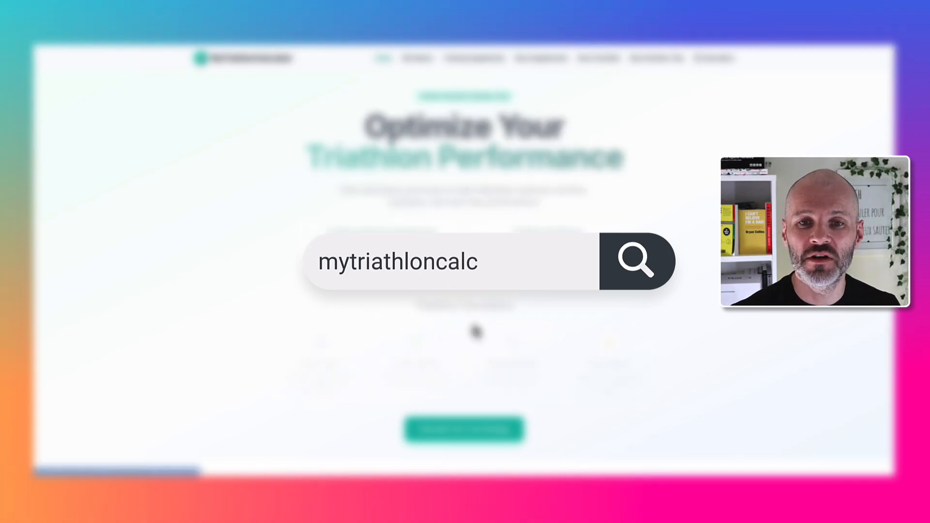